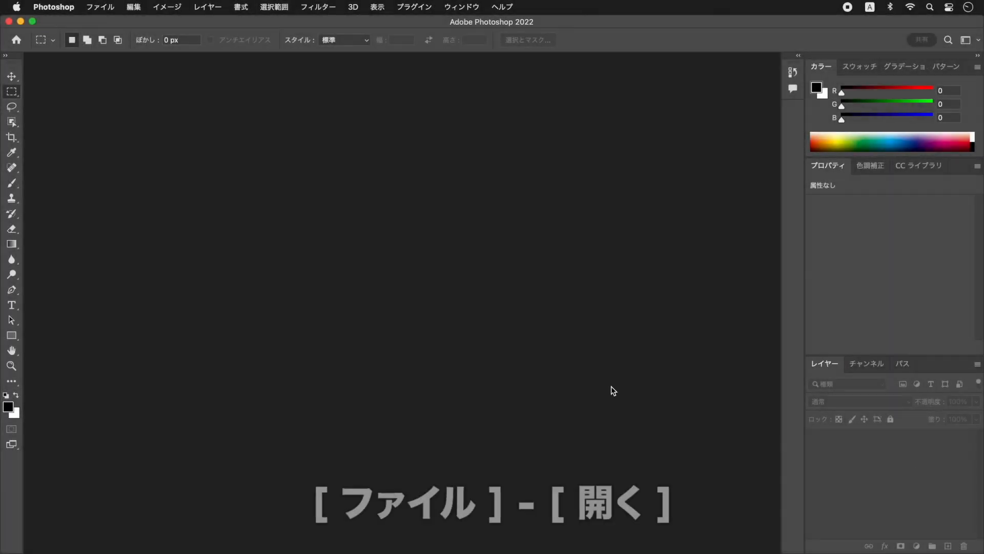
Step: Open woman-6115105_1920.jpg from the Desktop as a new document
left_click(100, 7)
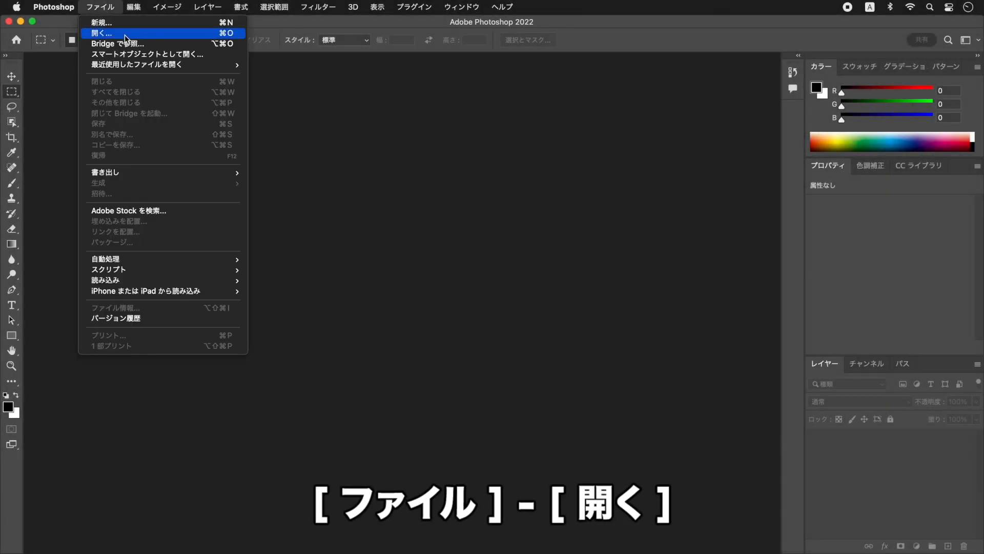
left_click(102, 33)
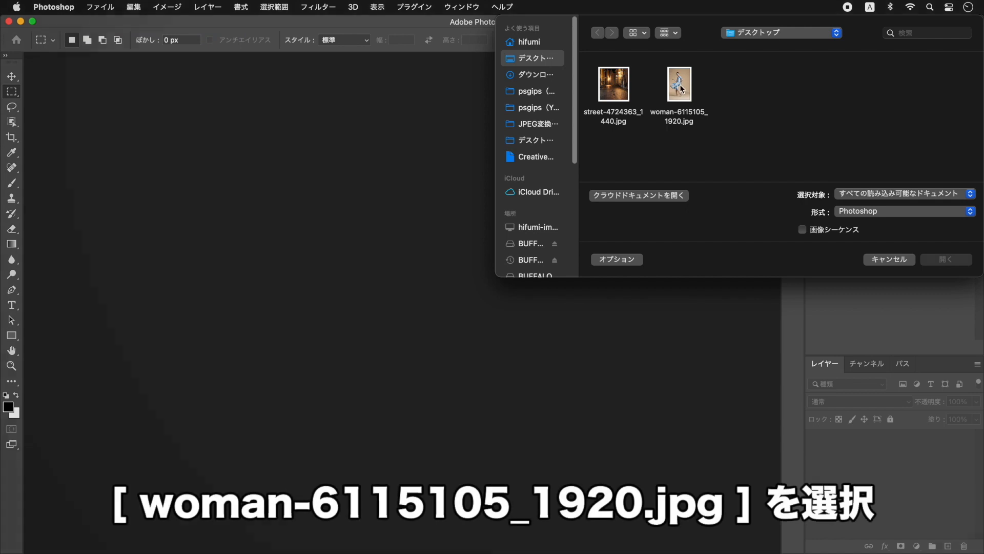
left_click(678, 83)
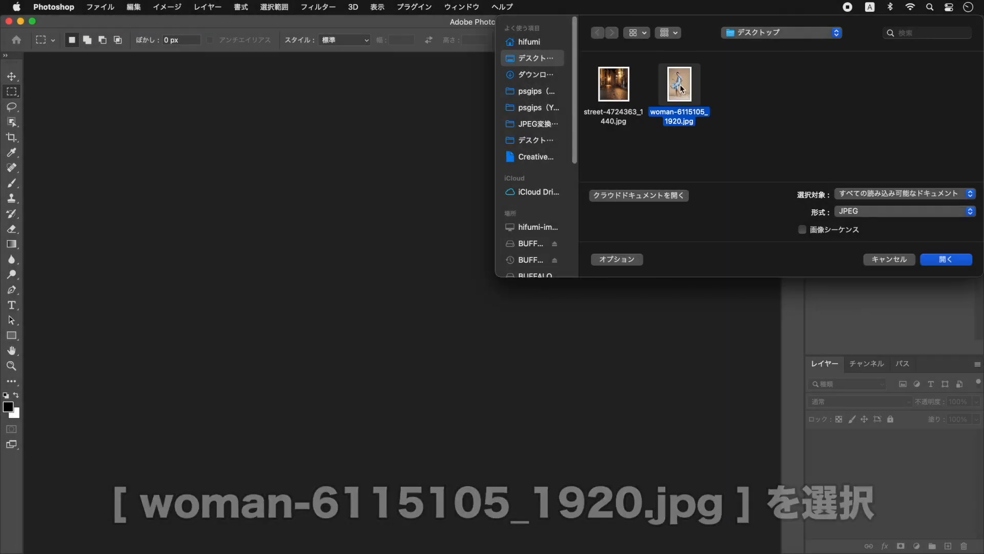
left_click(945, 258)
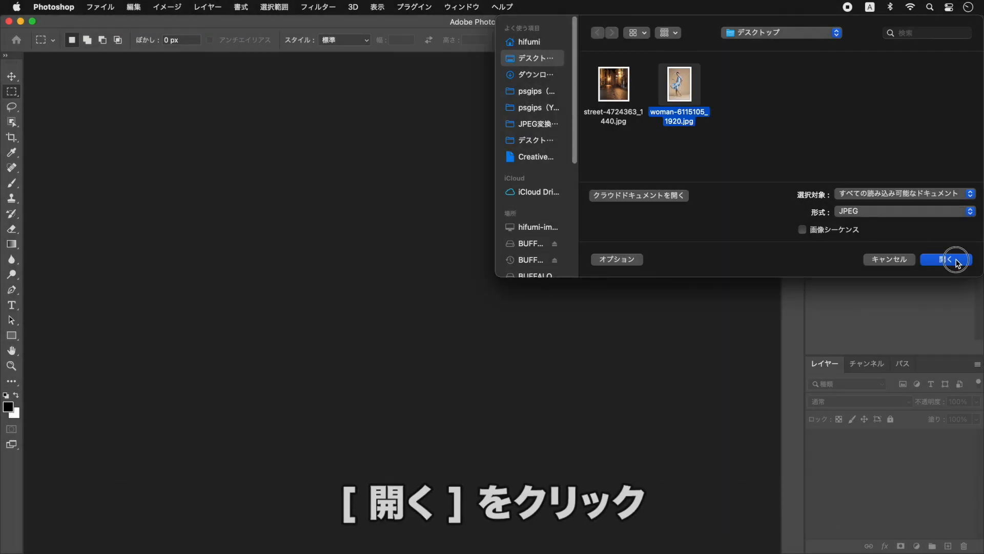
left_click(949, 259)
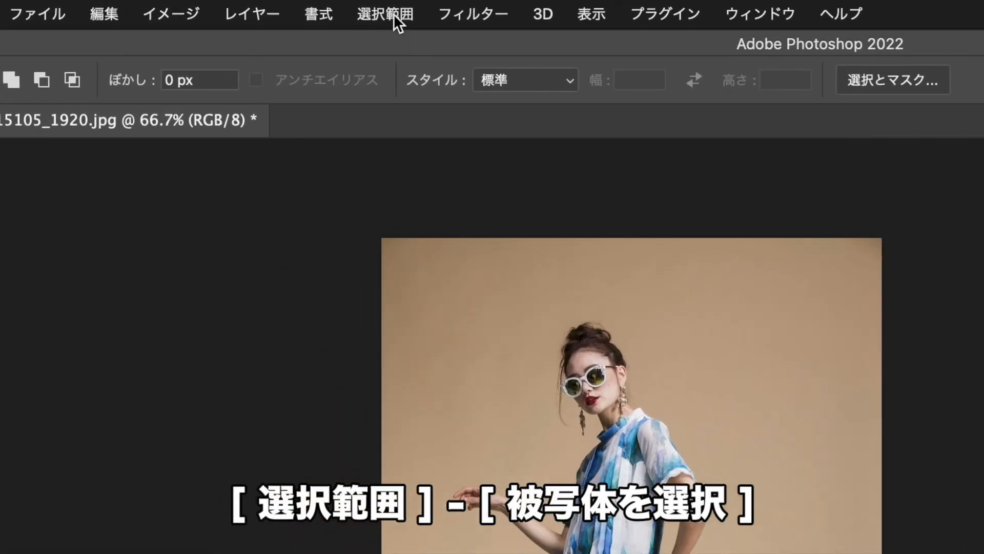
Step: Select the subject, mask away the beige backdrop and rename the layer 'model'
left_click(385, 13)
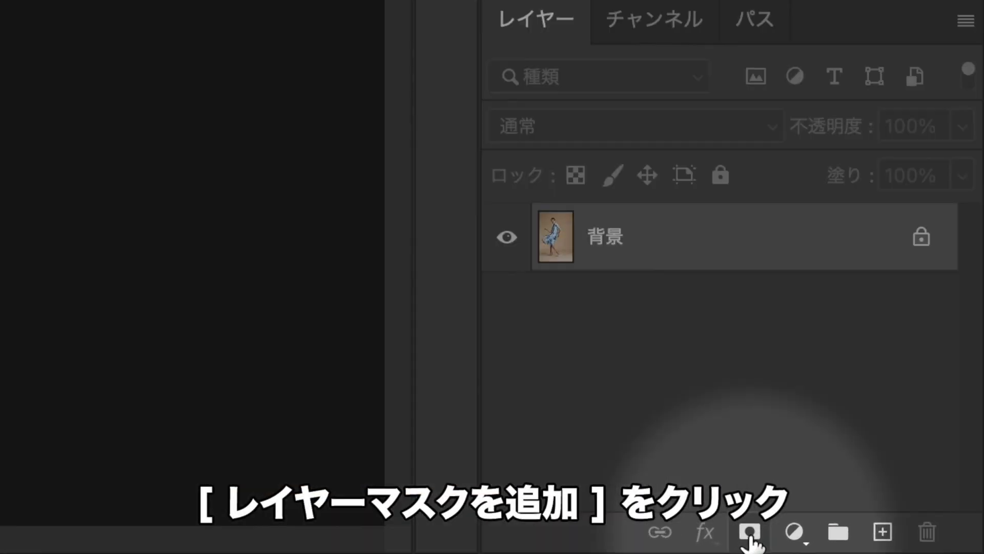
left_click(751, 532)
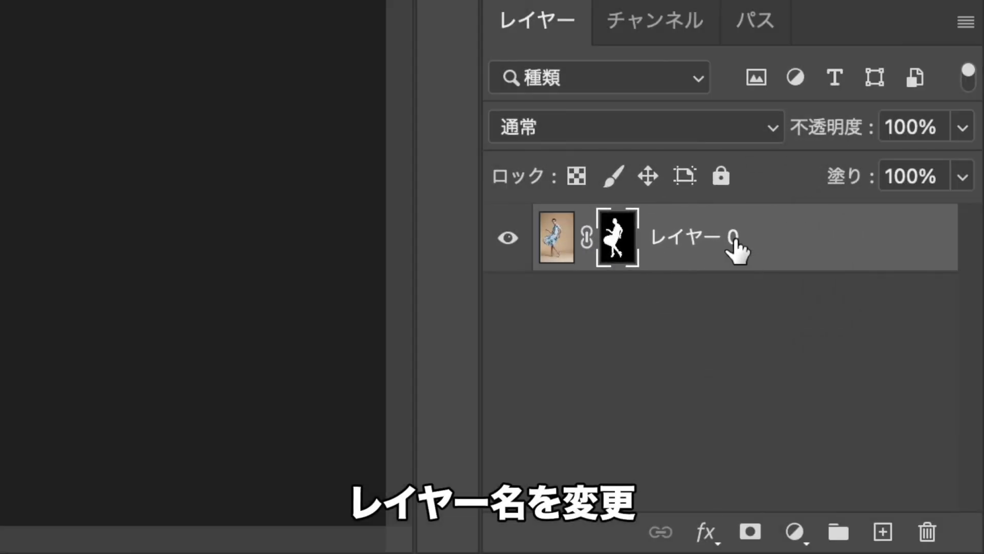
type("model")
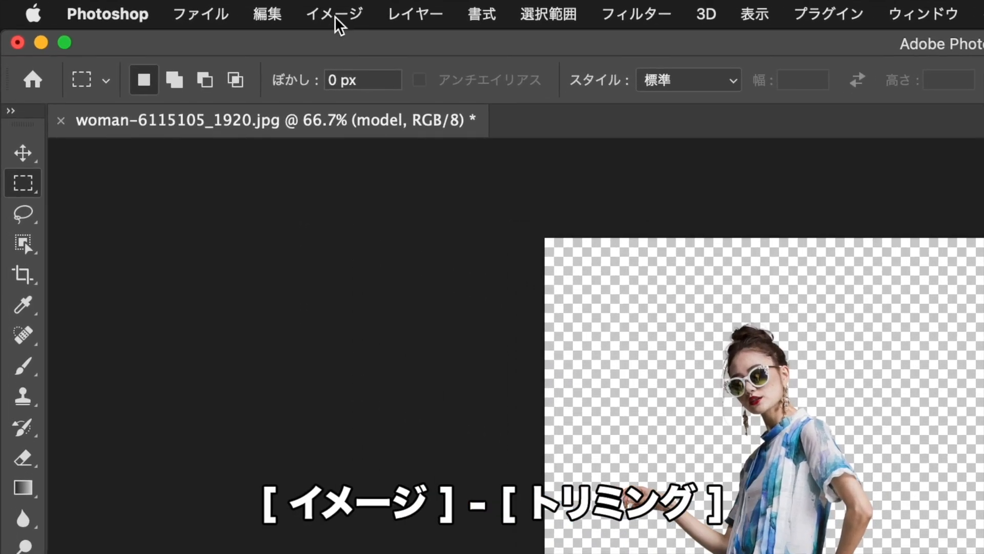
Step: Trim transparent pixels on all four sides, shrinking the canvas to 751 × 1533 px
left_click(334, 13)
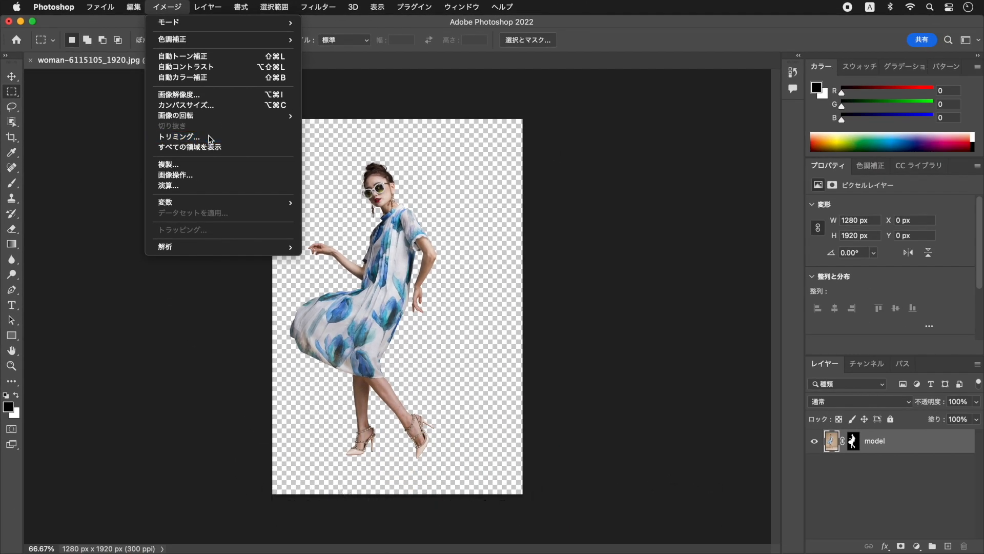
left_click(178, 136)
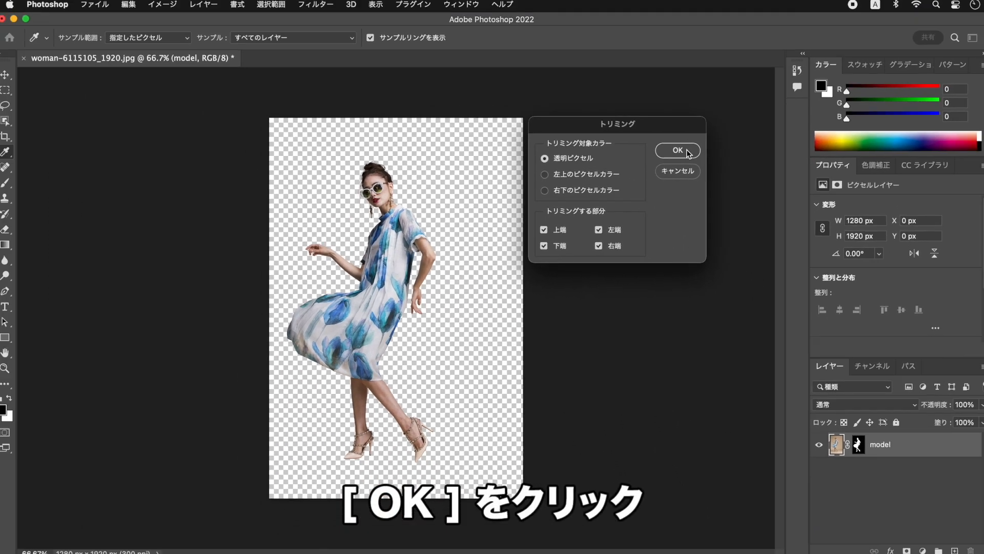
left_click(676, 150)
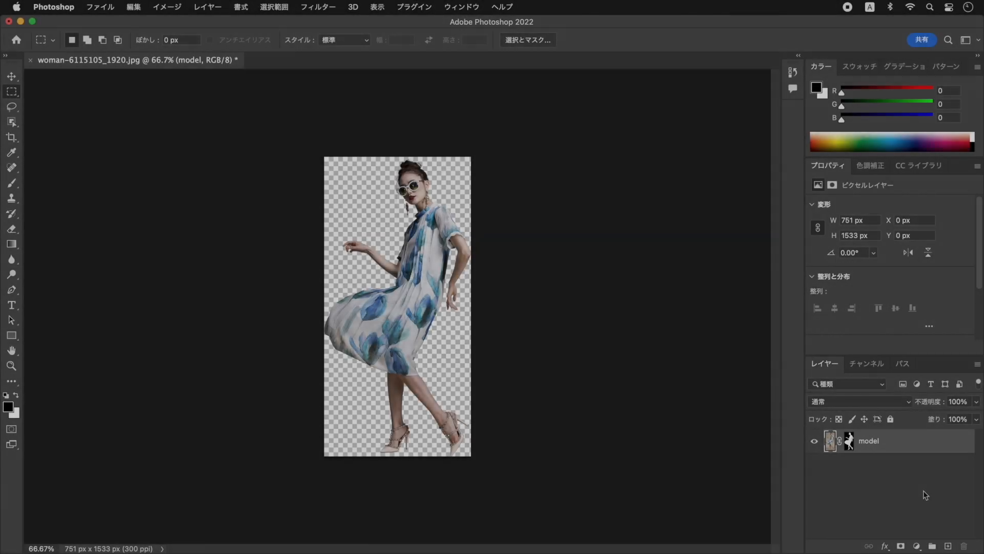
Step: Convert the model layer into a smart object via its context menu
right_click(868, 439)
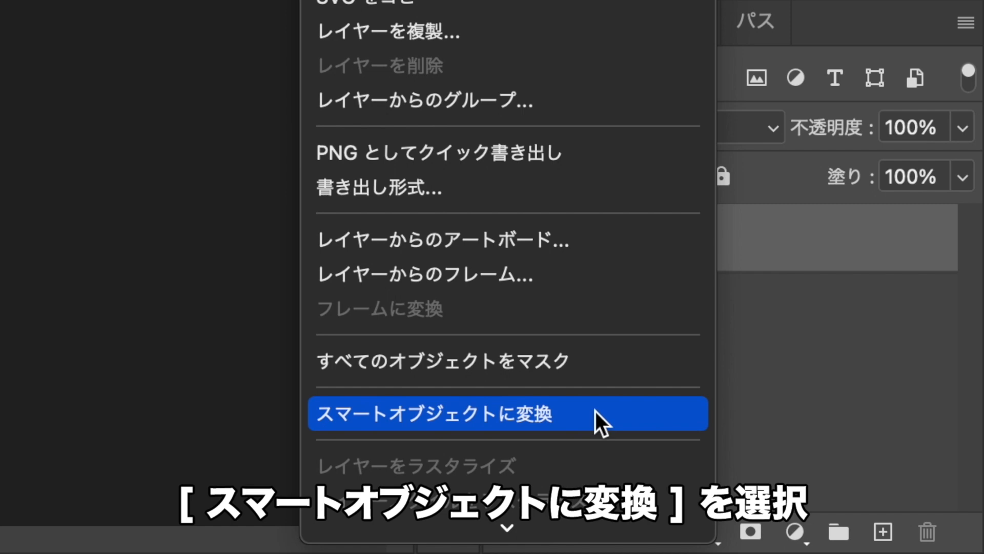
left_click(433, 413)
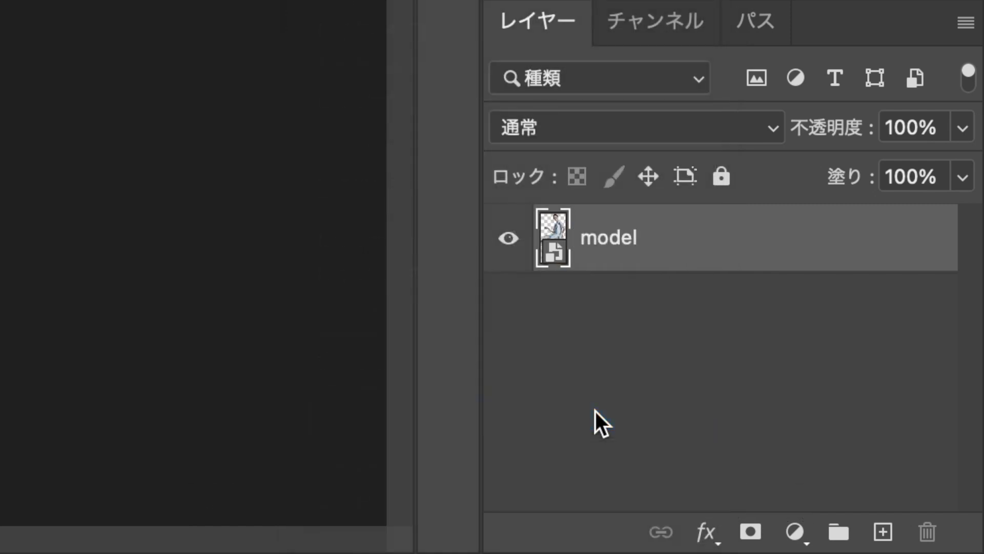
mouse_move(659, 298)
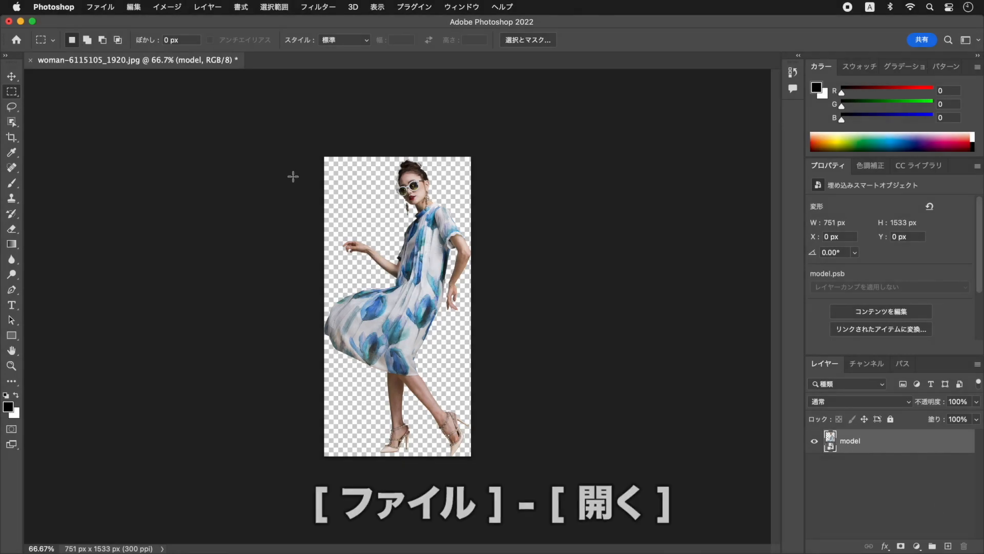
Step: Open street-4724363_1440.jpg from the Desktop as a second document
left_click(100, 7)
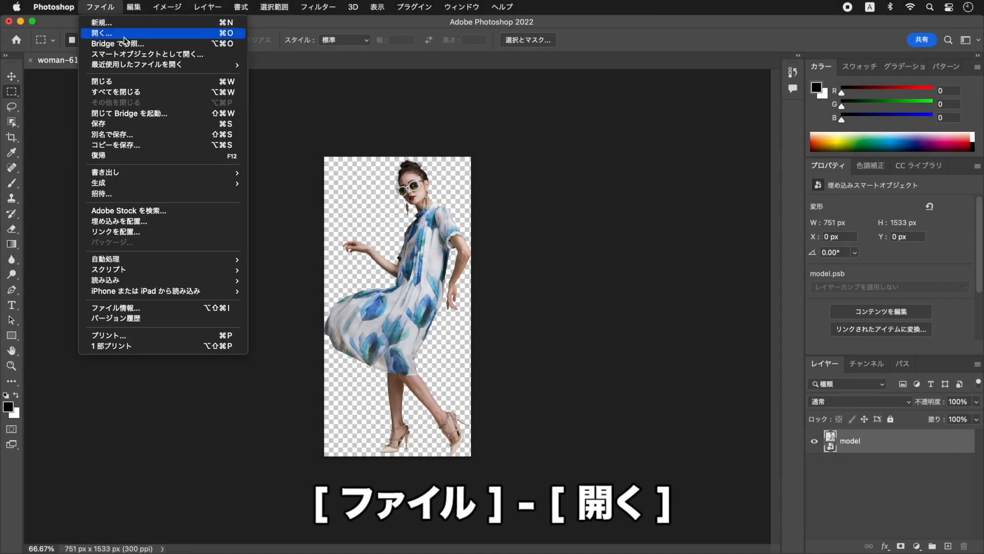
left_click(613, 83)
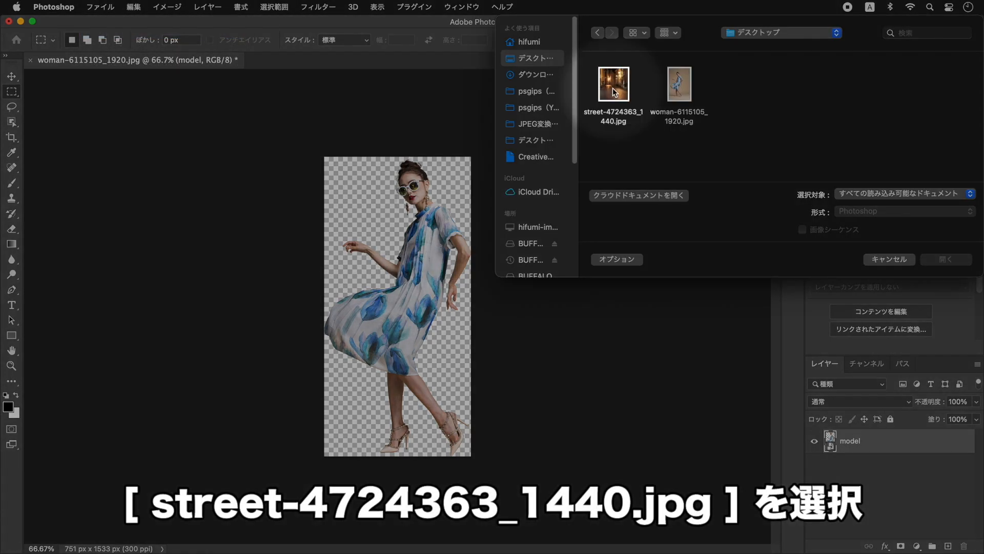
left_click(613, 83)
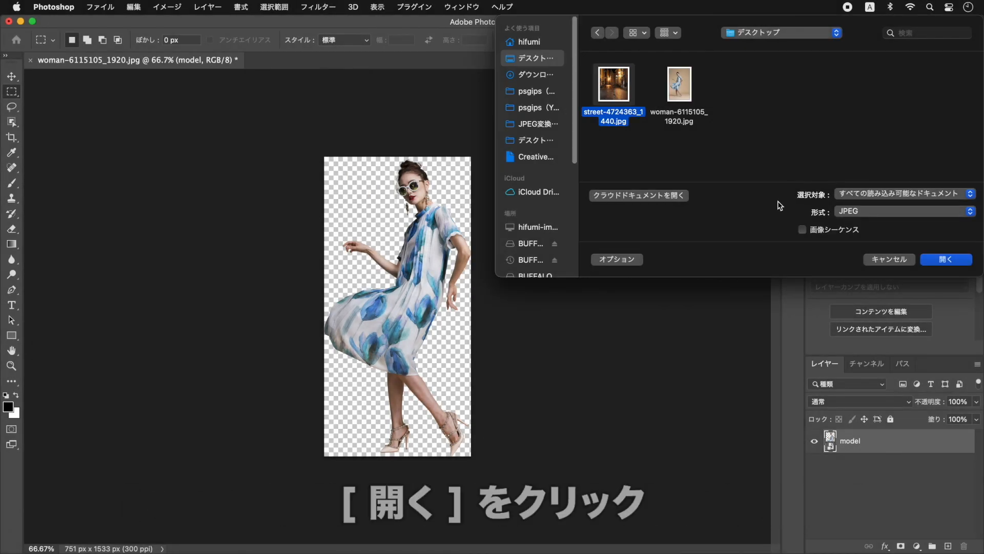
left_click(944, 259)
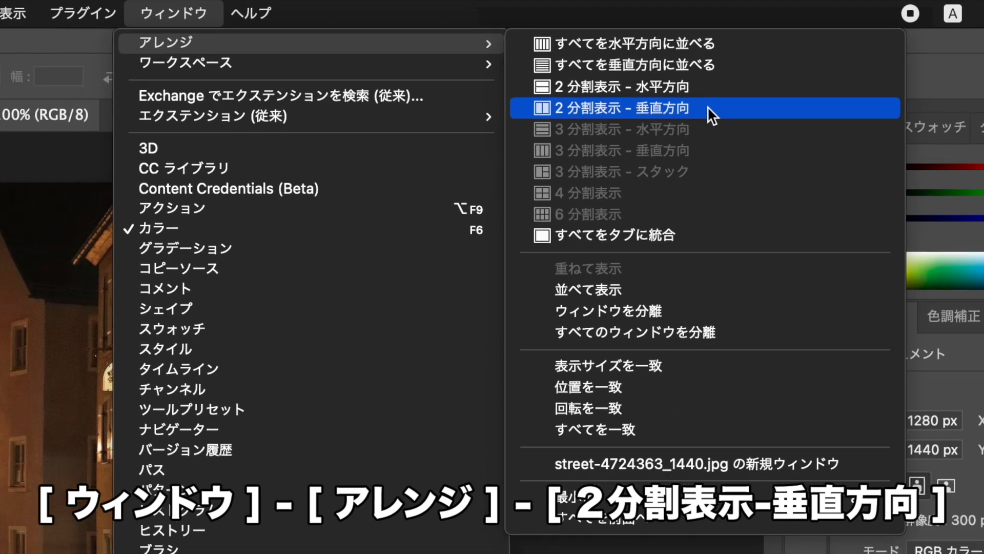
Step: Arrange documents 2-up, drag the model layer into the street photo and rejoin as tabs
left_click(615, 108)
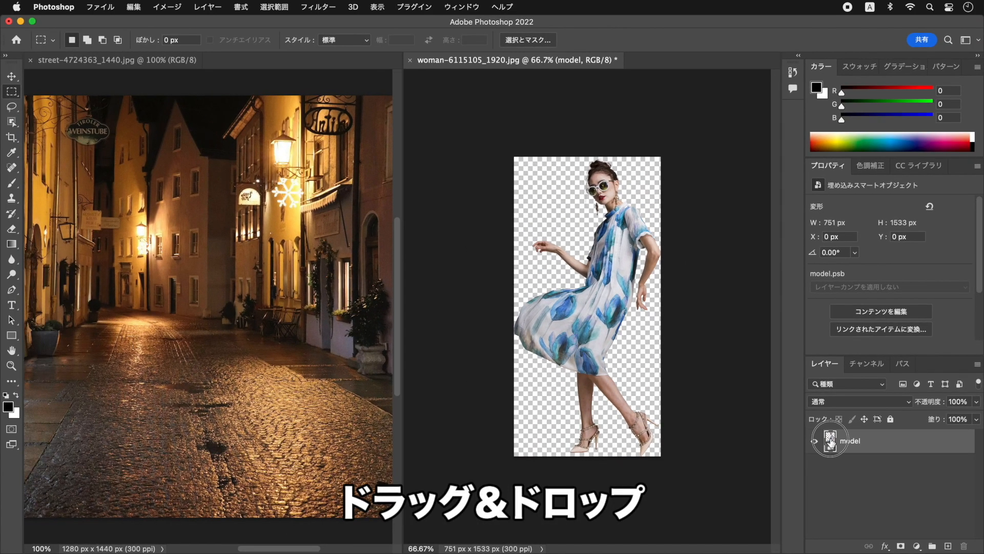
left_click_drag(587, 305, 207, 278)
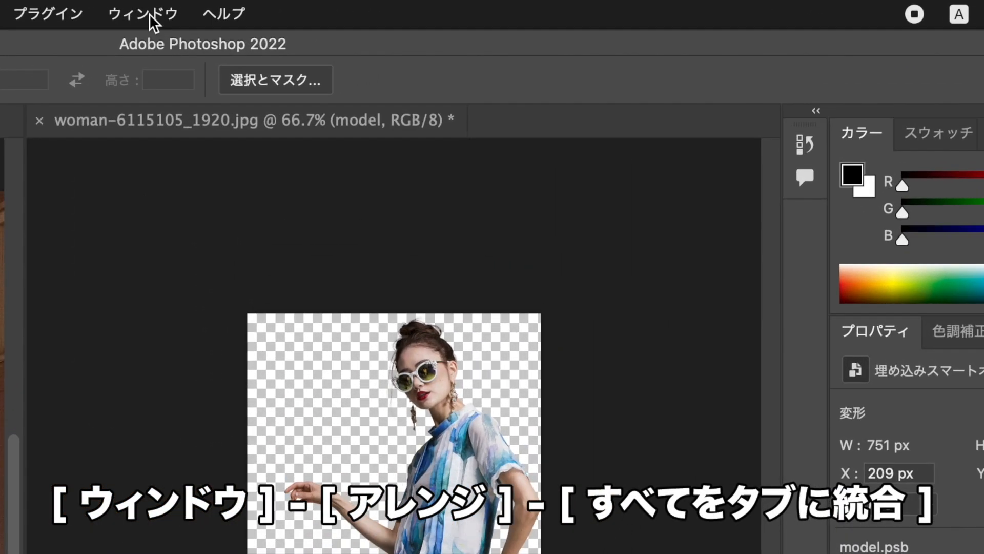
left_click(143, 13)
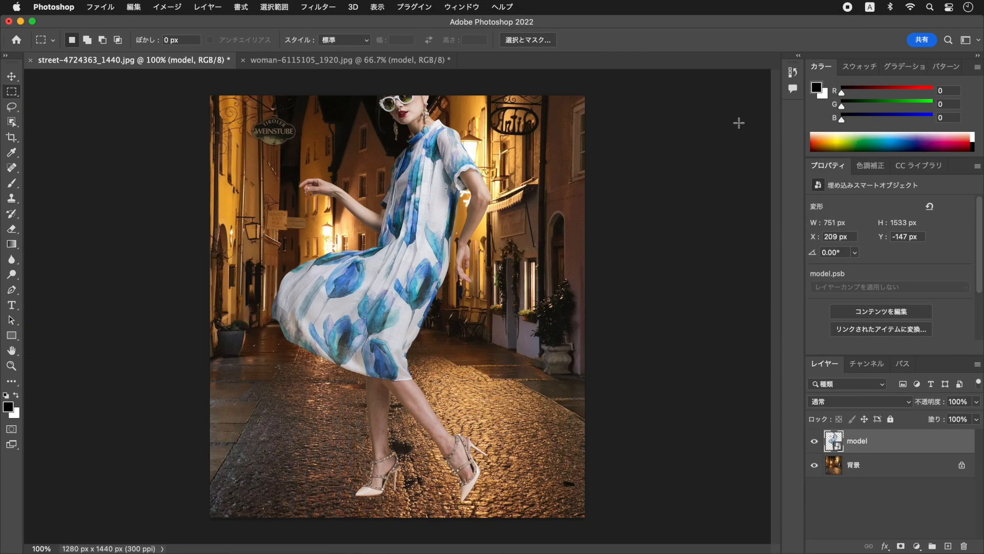
key("cmd+t")
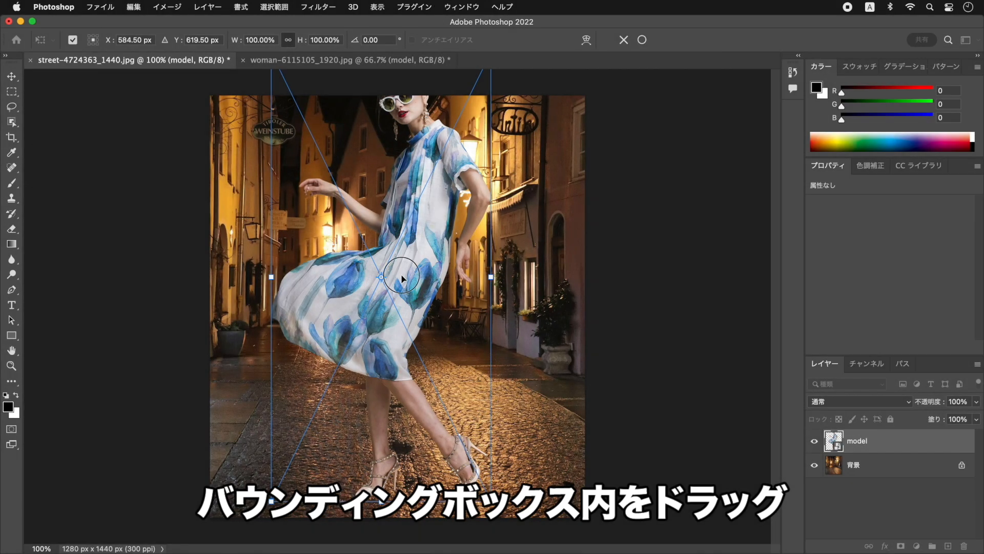
Step: Scale the model to 80% and position her over the cobbled street
left_click_drag(401, 276, 418, 311)
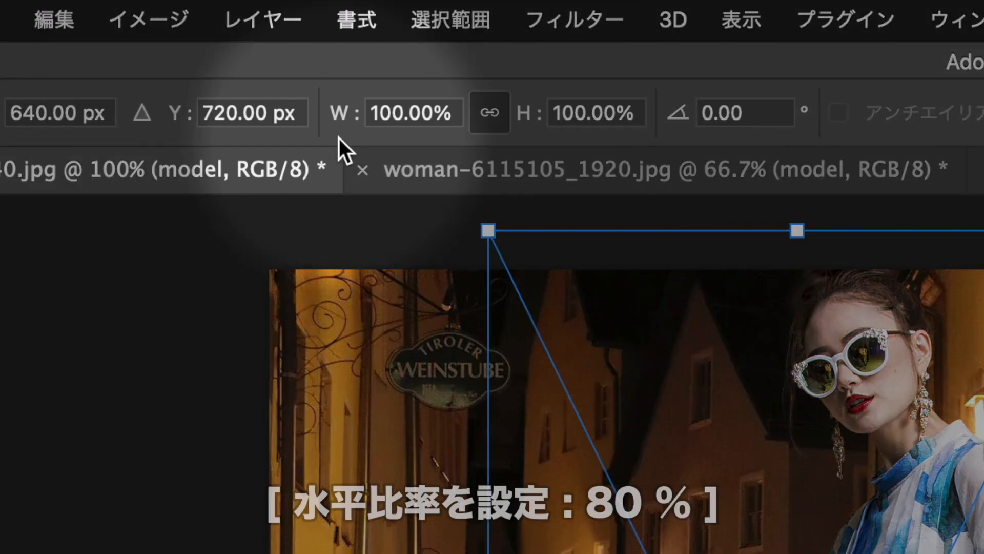
left_click(411, 113)
type("80")
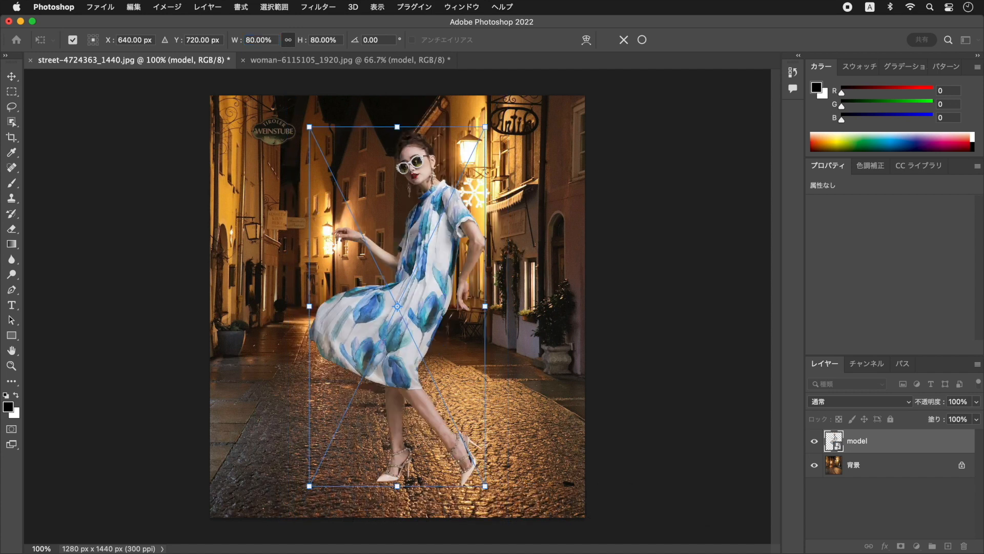
key("Enter")
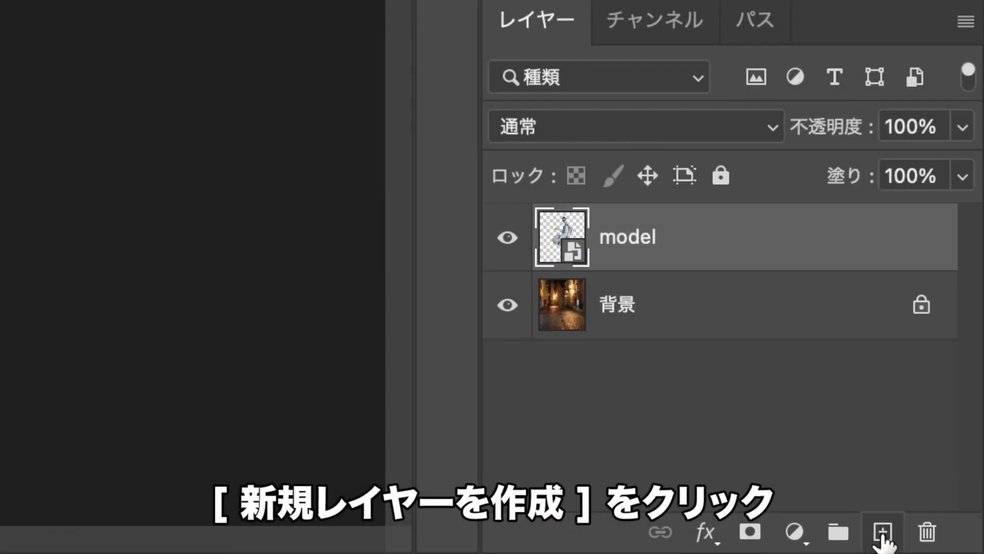
Step: Create a new empty layer above the model and name it 'shadow'
left_click(883, 532)
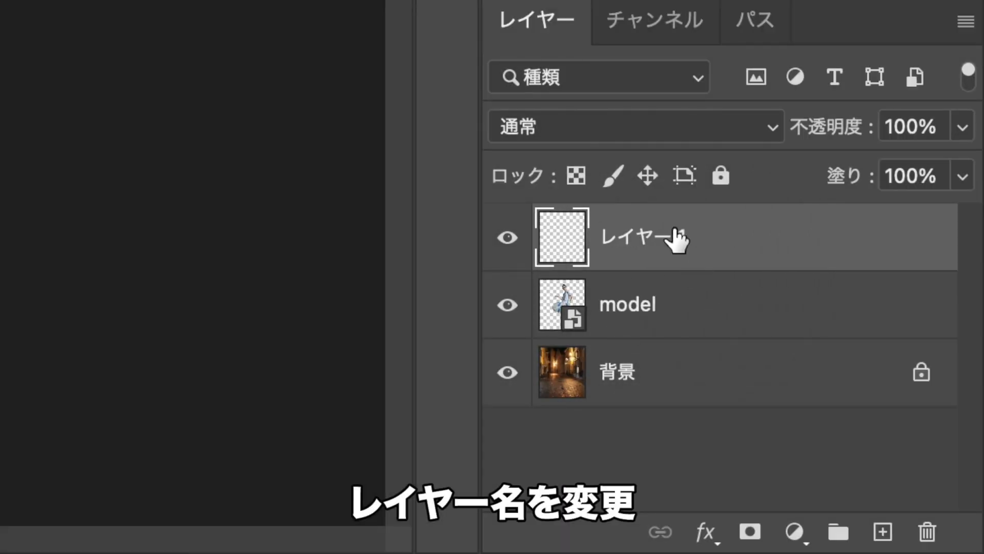
double_click(633, 236)
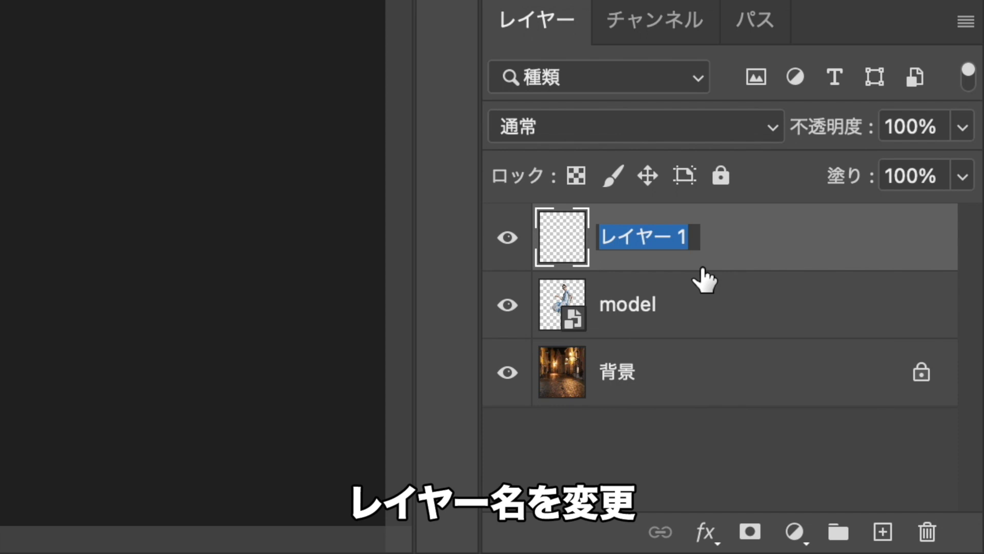
type("shadow")
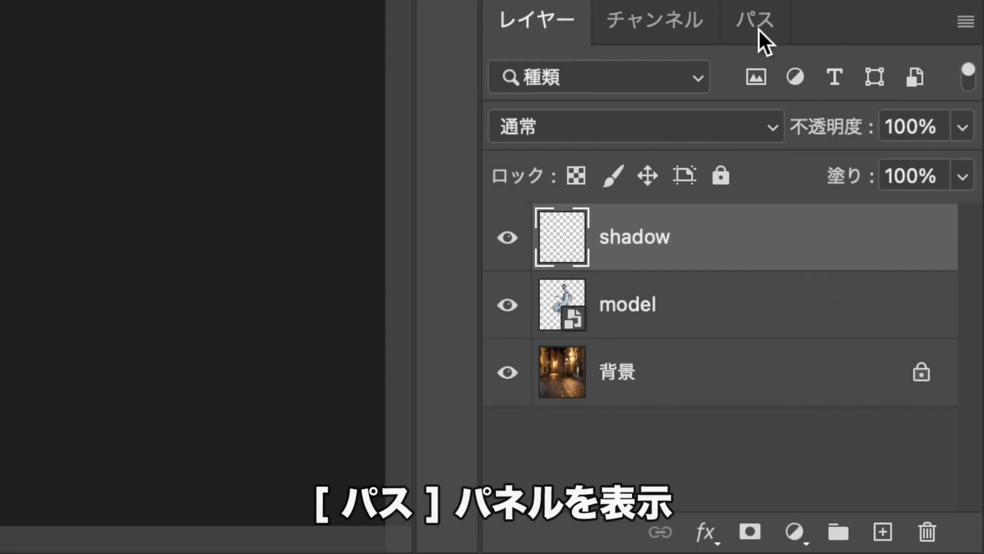
Step: Load the saved path-shadow path as a selection on the shadow layer
left_click(754, 21)
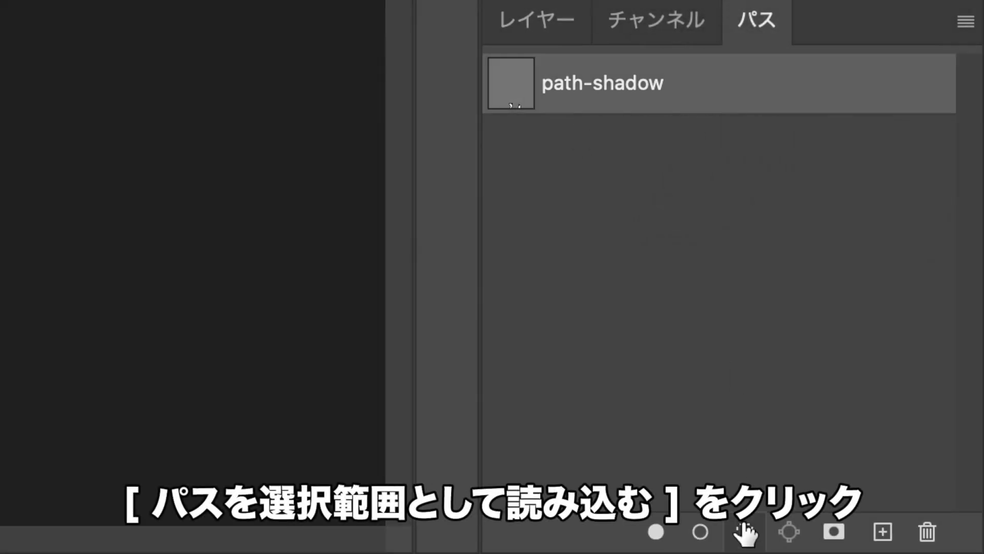
left_click(745, 532)
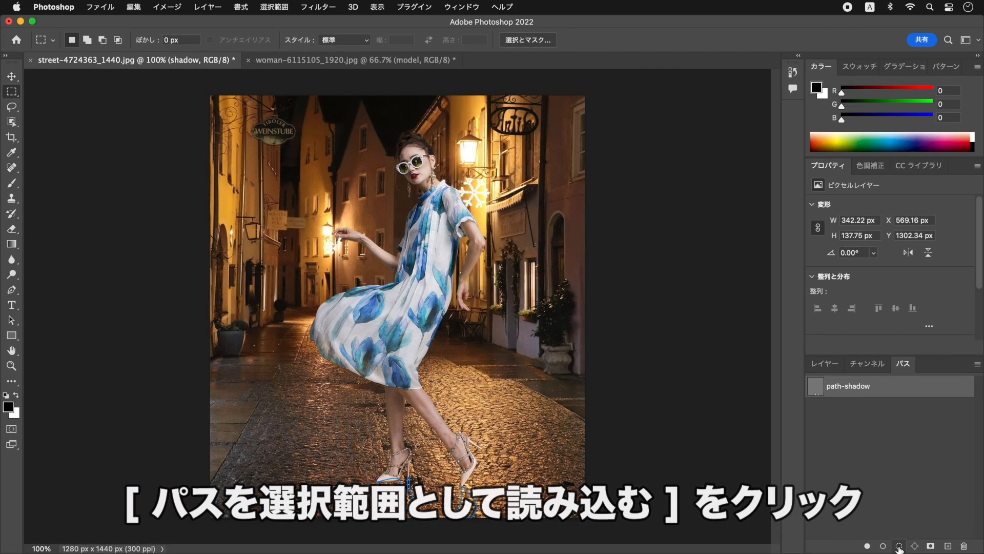
left_click(899, 547)
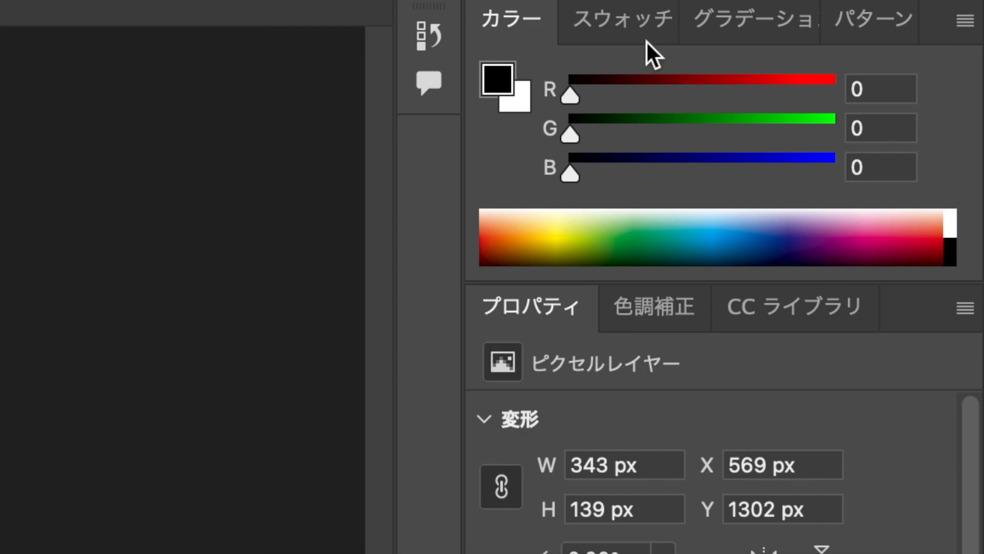
Step: Pick a dark cool brown swatch and fill the shadow selection with the foreground colour
left_click(609, 18)
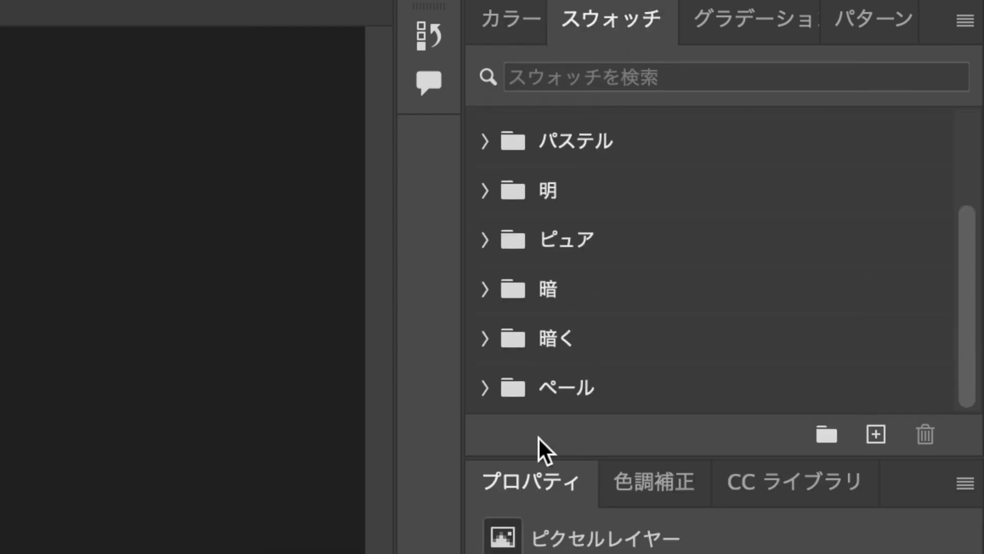
mouse_move(594, 426)
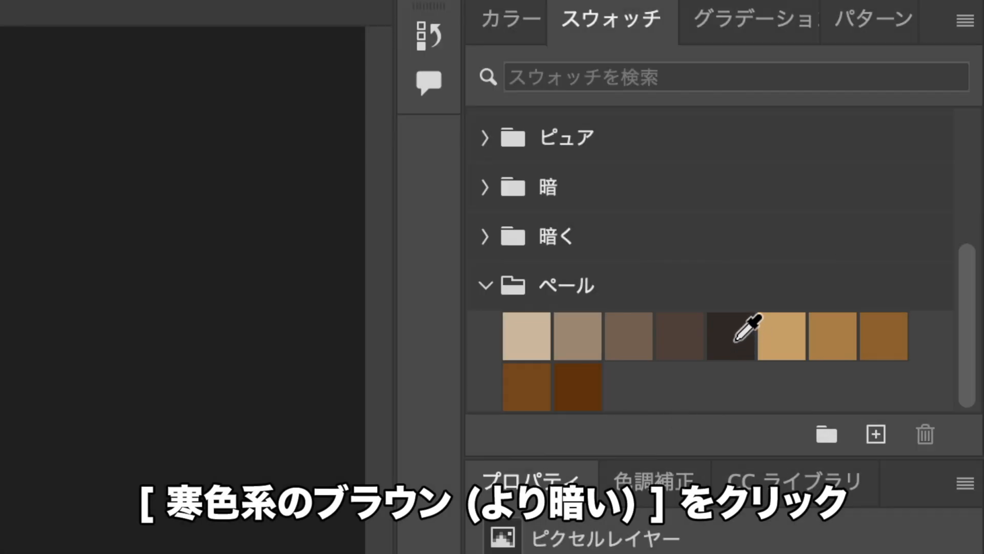
left_click(729, 336)
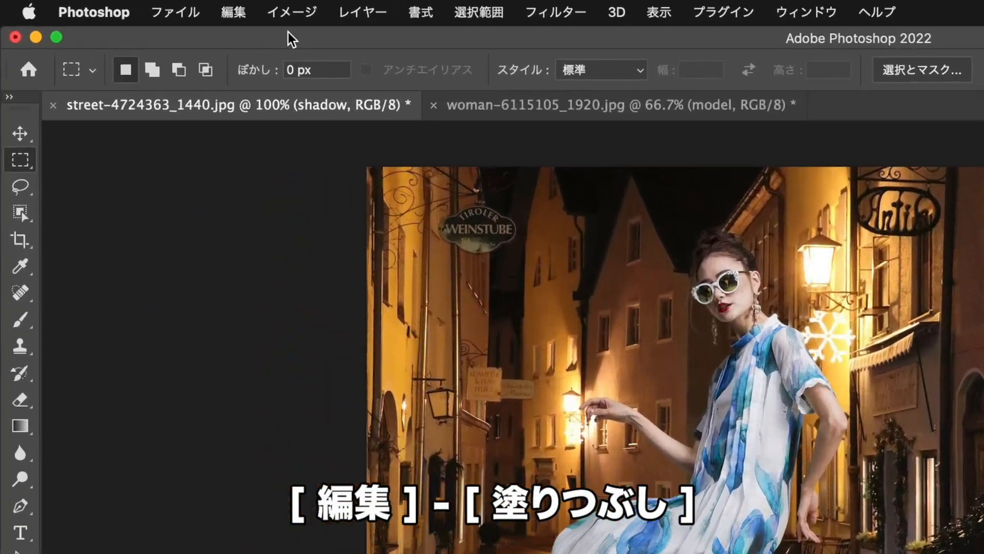
left_click(233, 12)
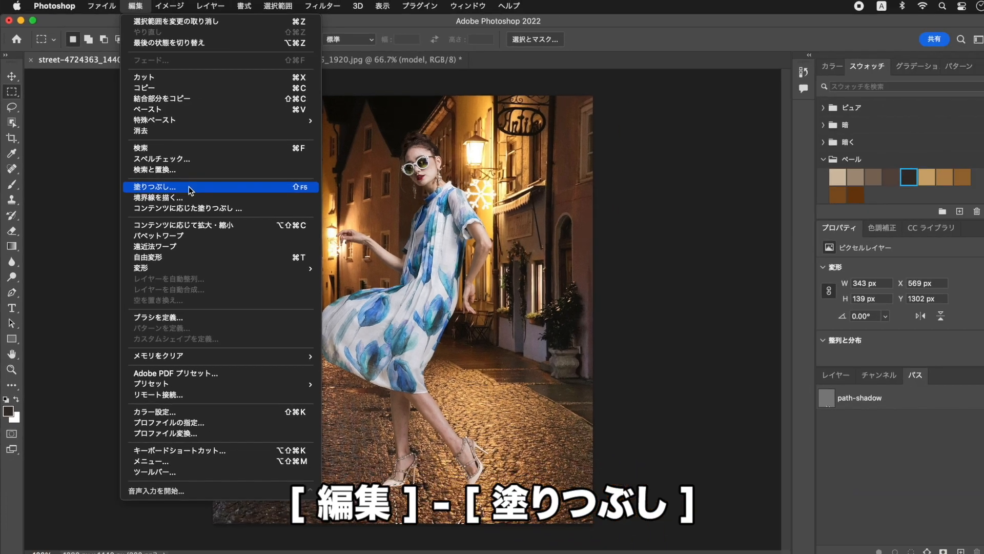
left_click(152, 186)
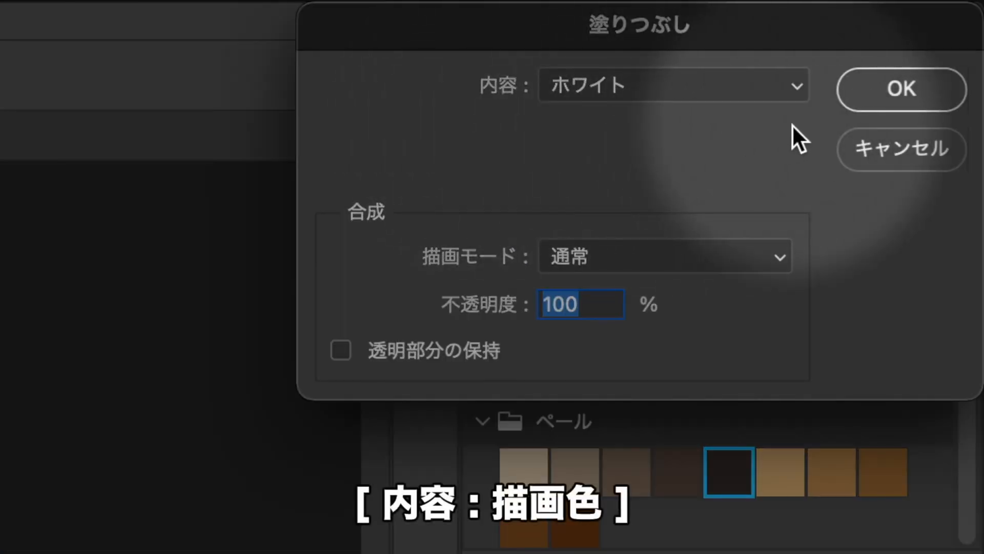
left_click(671, 85)
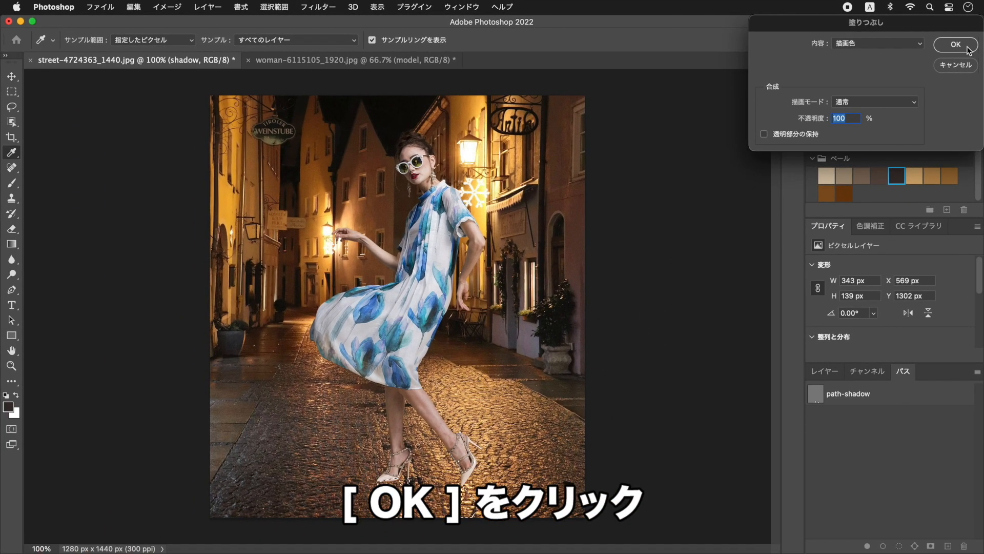
left_click(954, 44)
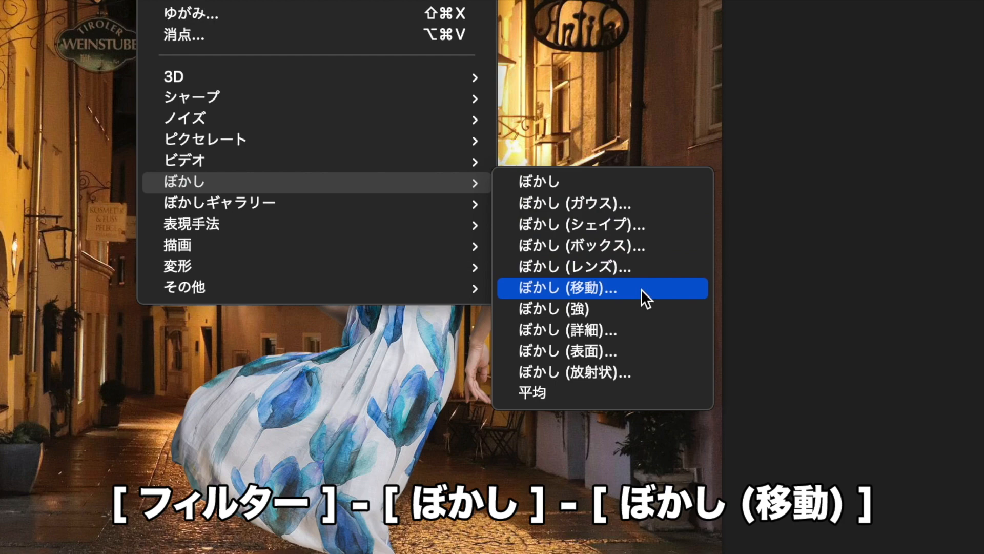
Step: Apply a Motion Blur of 0° angle and 16 px distance to the shadow
left_click(572, 288)
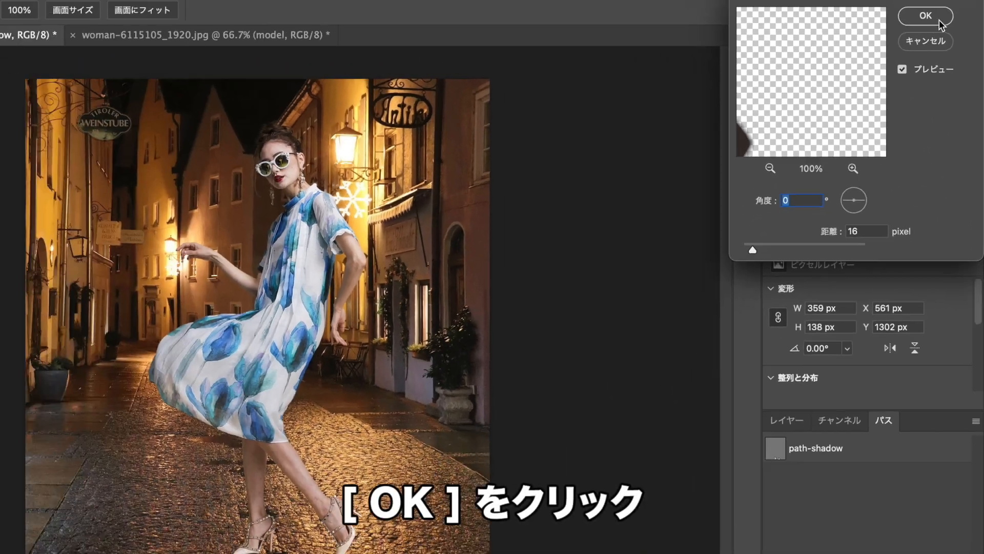
left_click(924, 16)
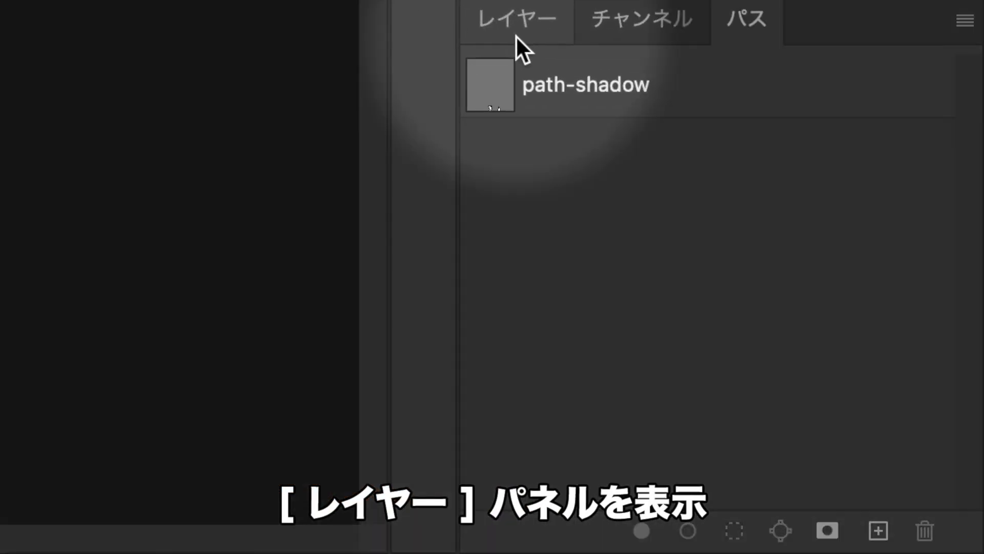
Step: Set the shadow layer beneath the model to Multiply blending at 70% opacity
left_click(516, 17)
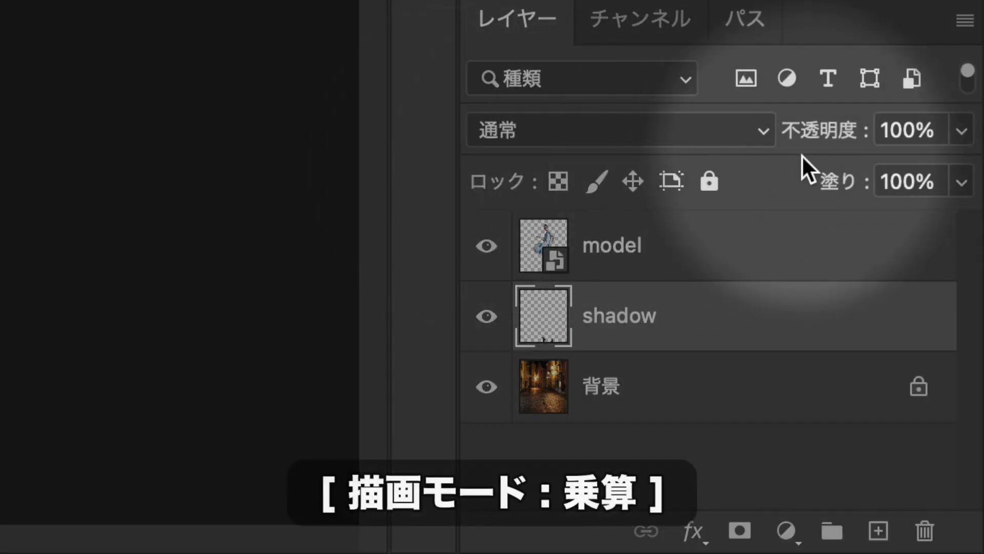
left_click(618, 130)
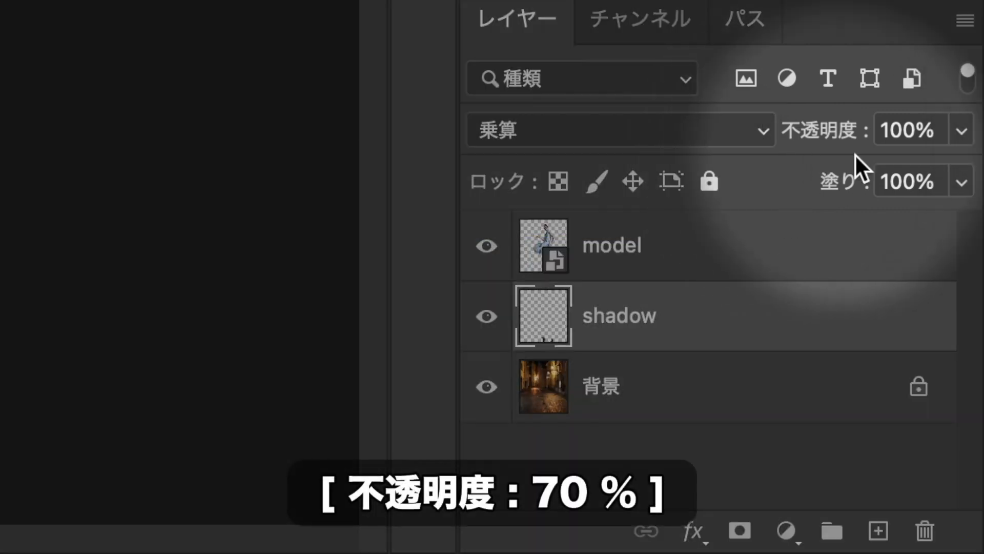
left_click(907, 131)
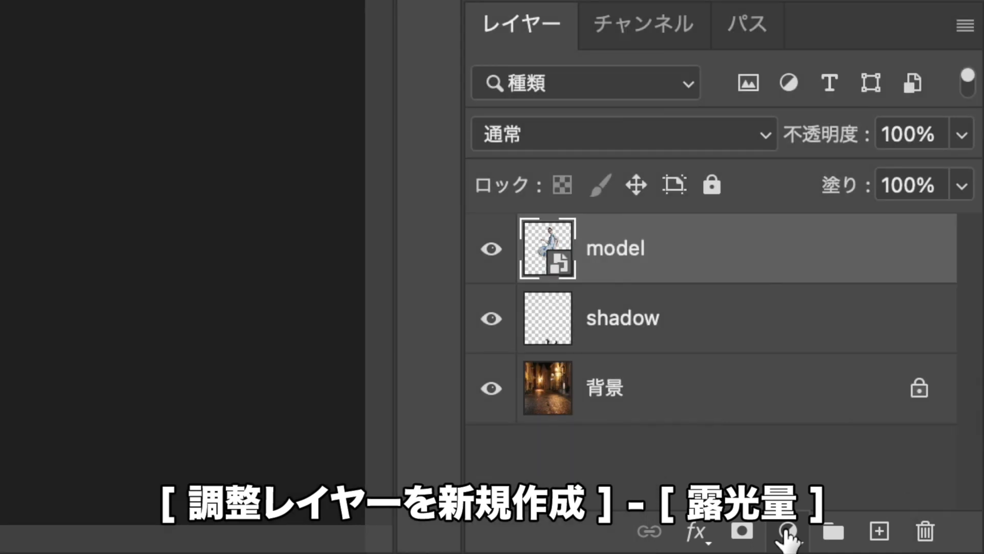
Step: Add an Exposure adjustment layer above the model and clip it to her
left_click(786, 530)
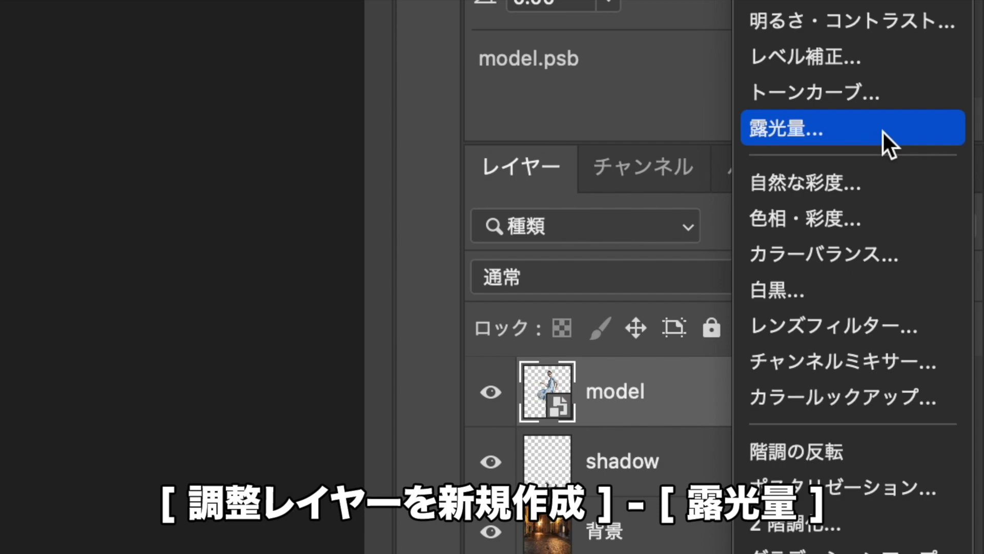
left_click(789, 127)
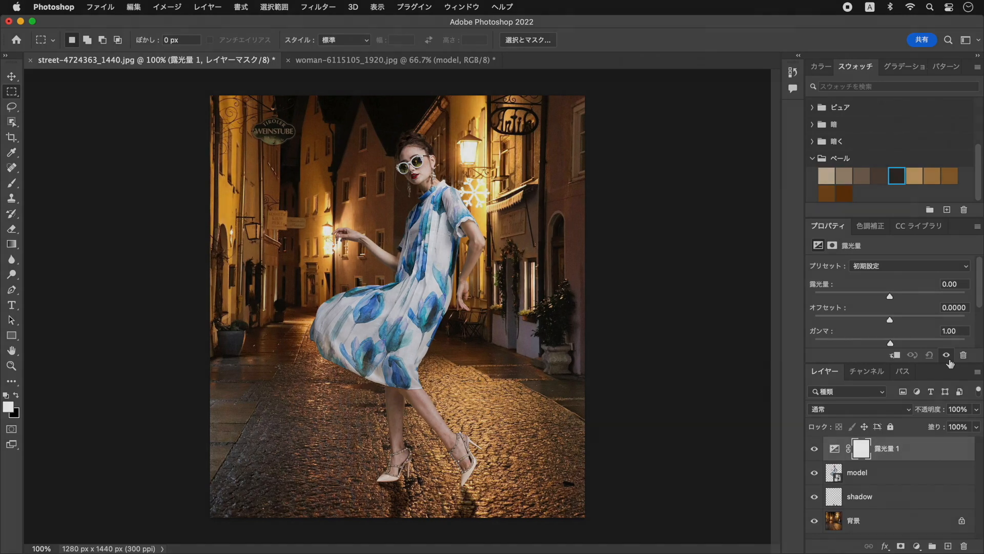
left_click(11, 244)
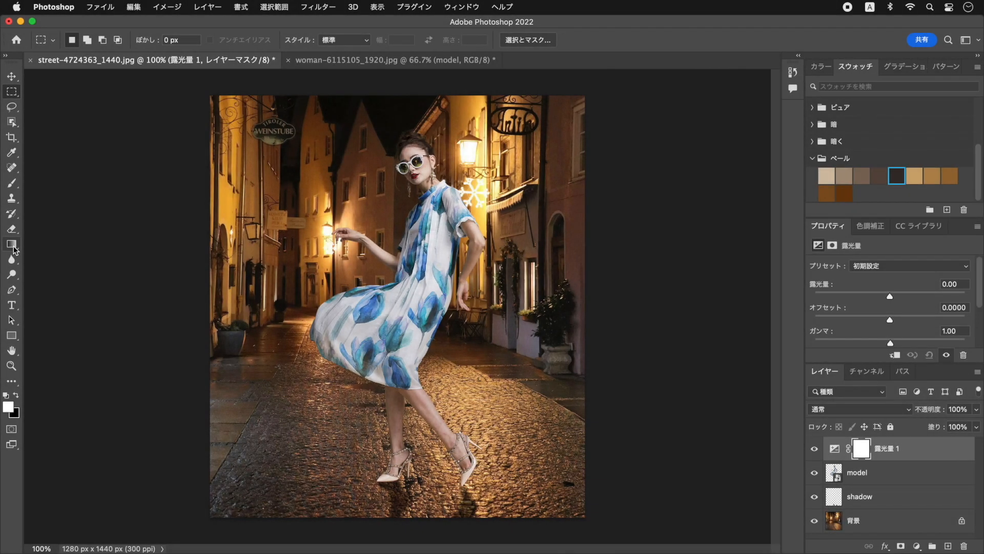
Step: Draw a black-to-white gradient in the exposure layer's mask, darkening from the bottom up
left_click(11, 244)
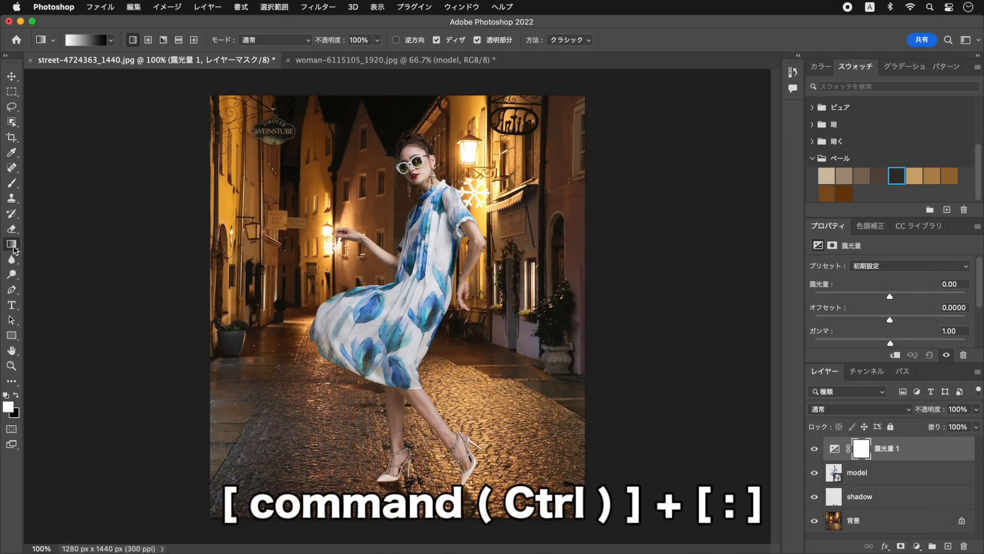
key("cmd+;")
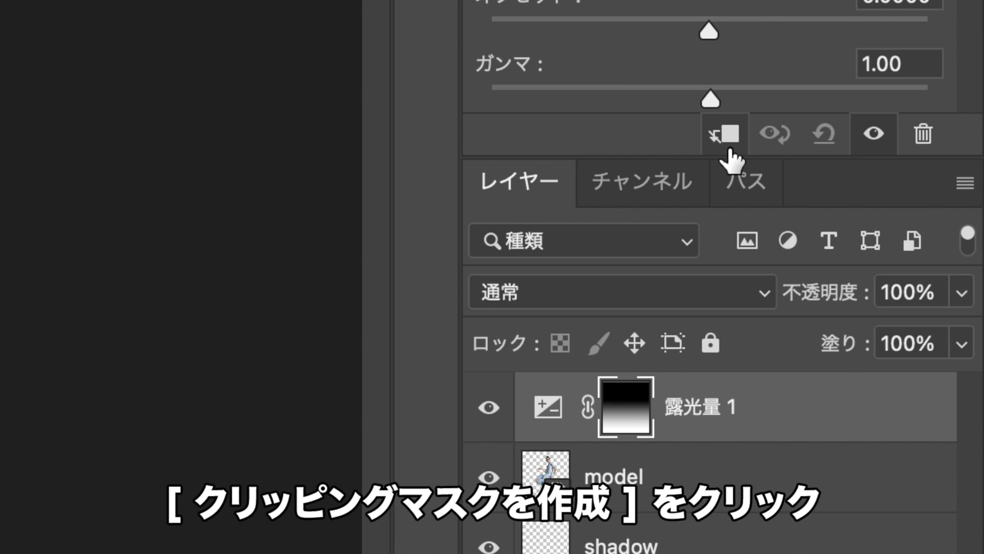
Step: Clip the Exposure 1 layer to the model layer via the Properties panel
left_click(722, 133)
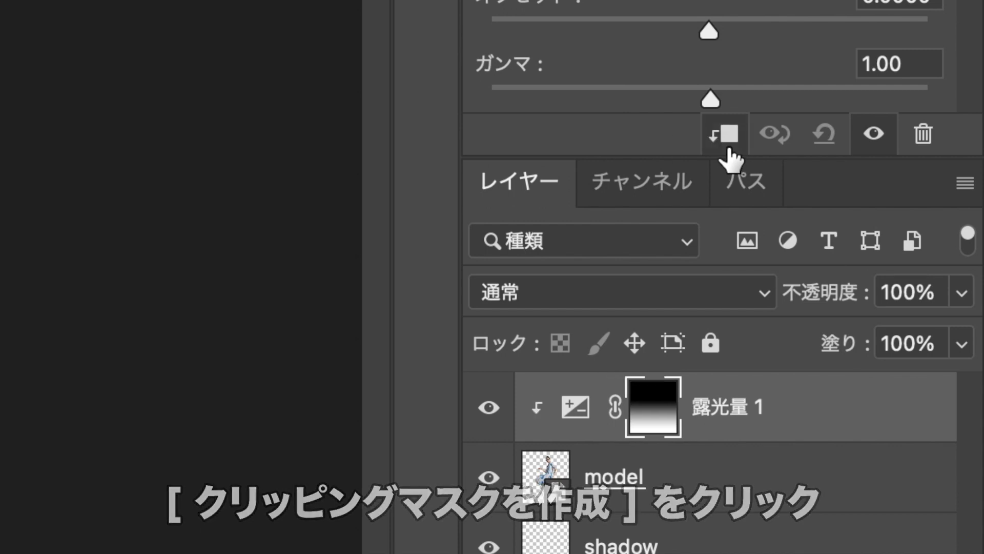
Step: Select the clipped exposure layer's properties, exposure still at the default 0.00
left_click(724, 133)
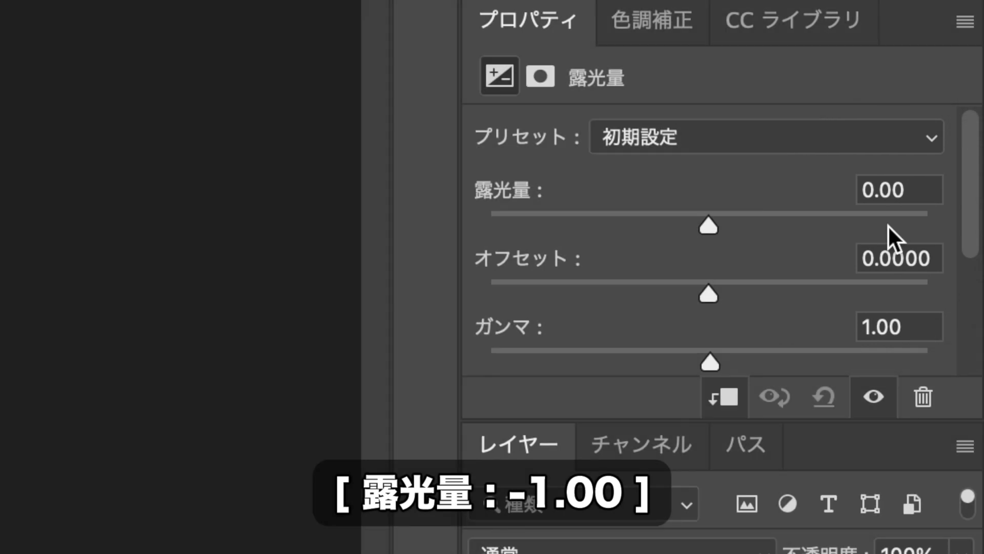
mouse_move(889, 237)
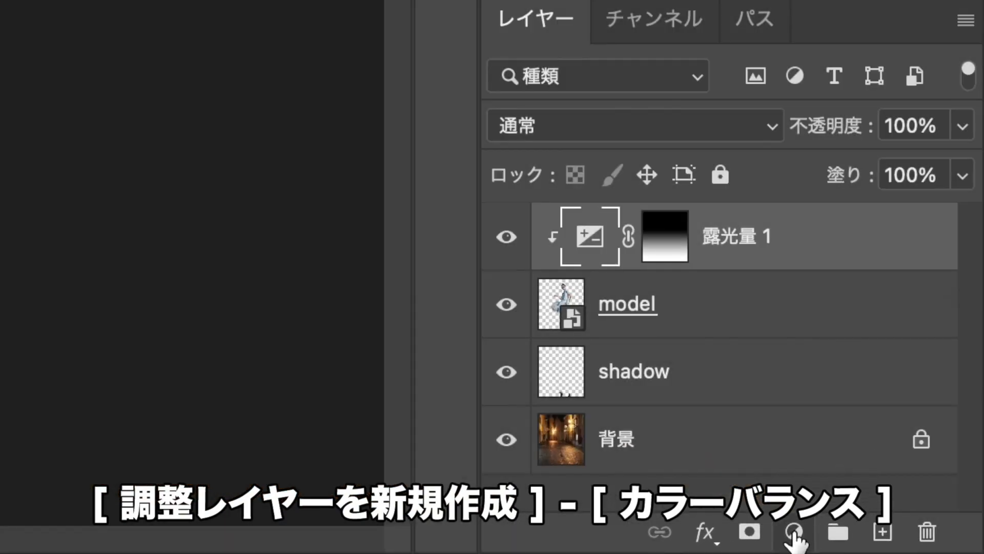
Step: Add a Color Balance adjustment layer above the exposure layer, clipped to the model
left_click(793, 532)
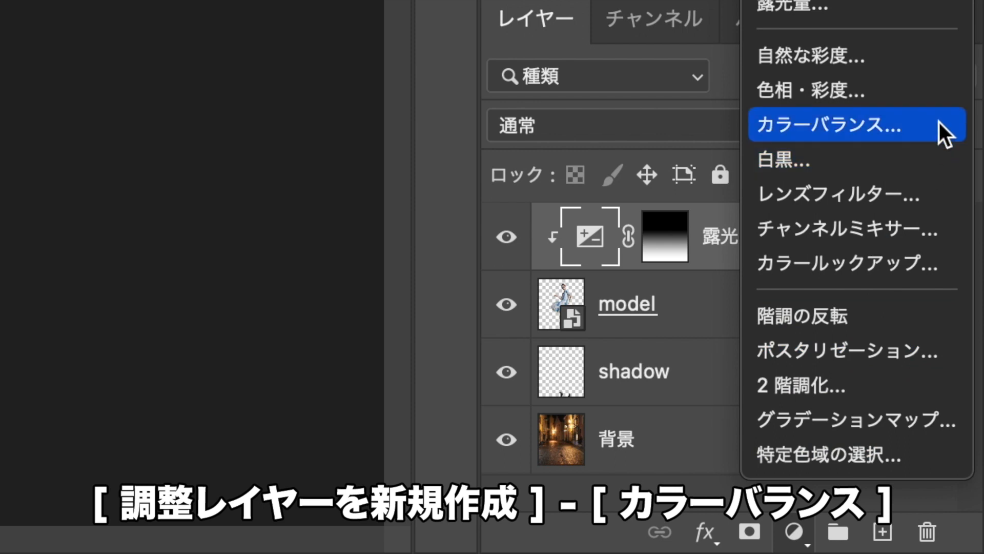
left_click(828, 124)
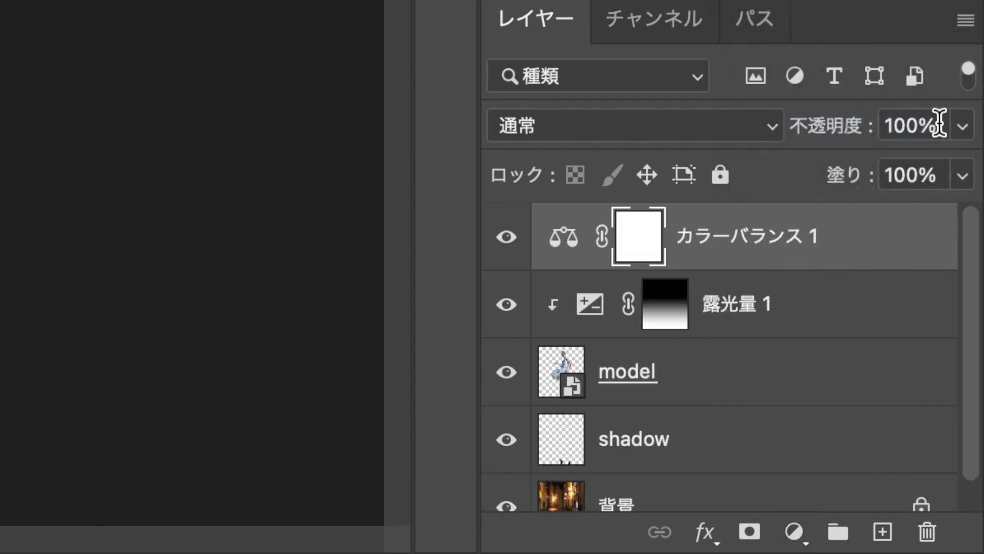
left_click(731, 92)
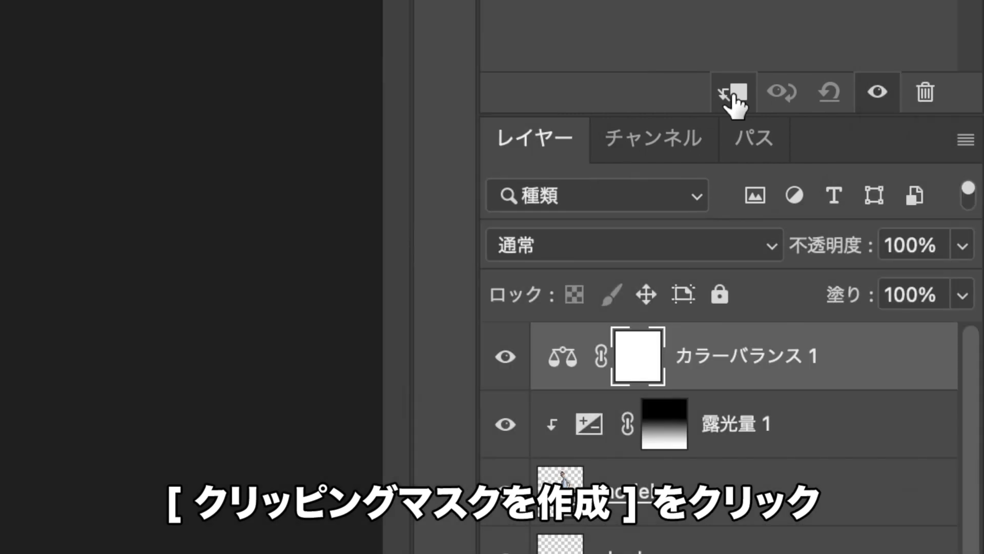
left_click(730, 92)
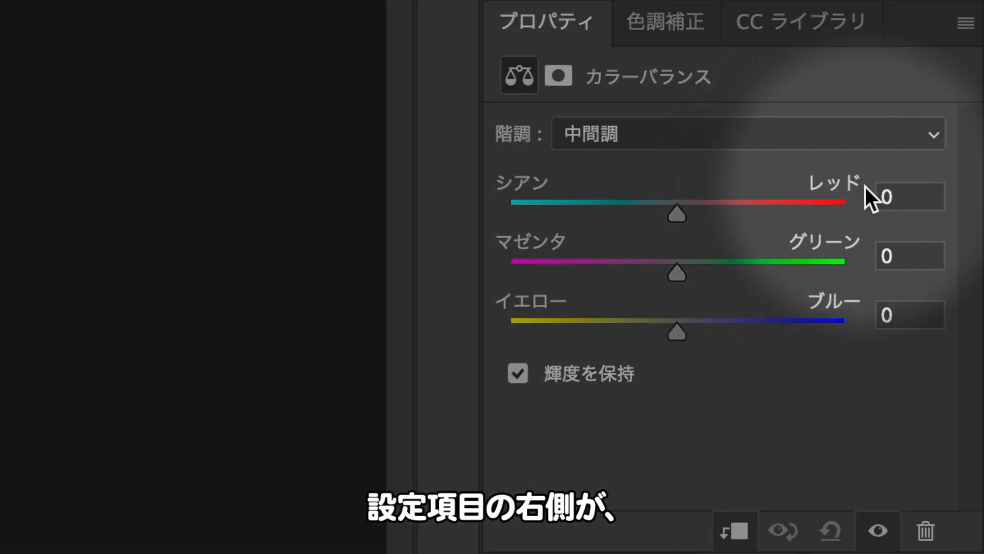
mouse_move(793, 283)
type("+15")
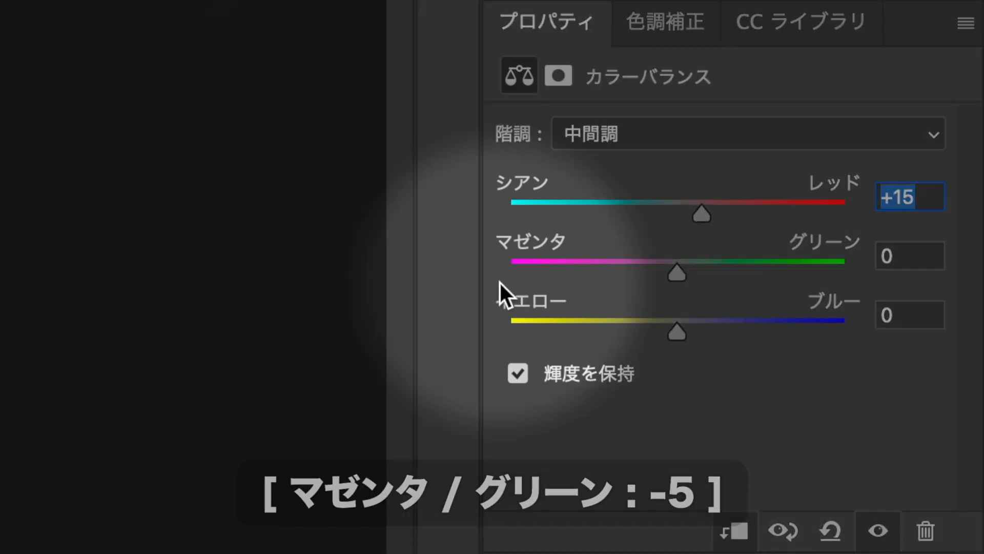
Step: Set midtone balance to magenta–green -5 and yellow–blue -25, with cyan–red +15
left_click(909, 256)
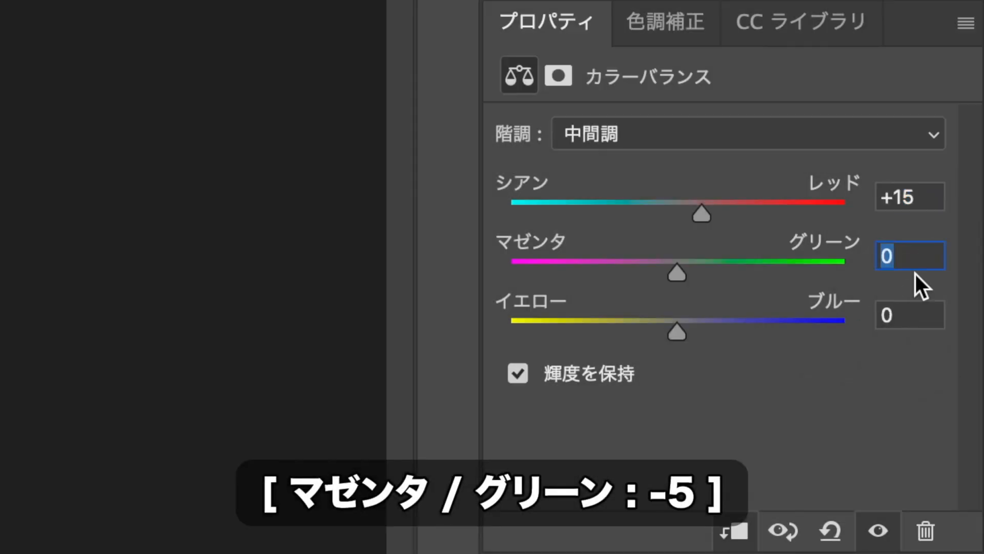
type("-5")
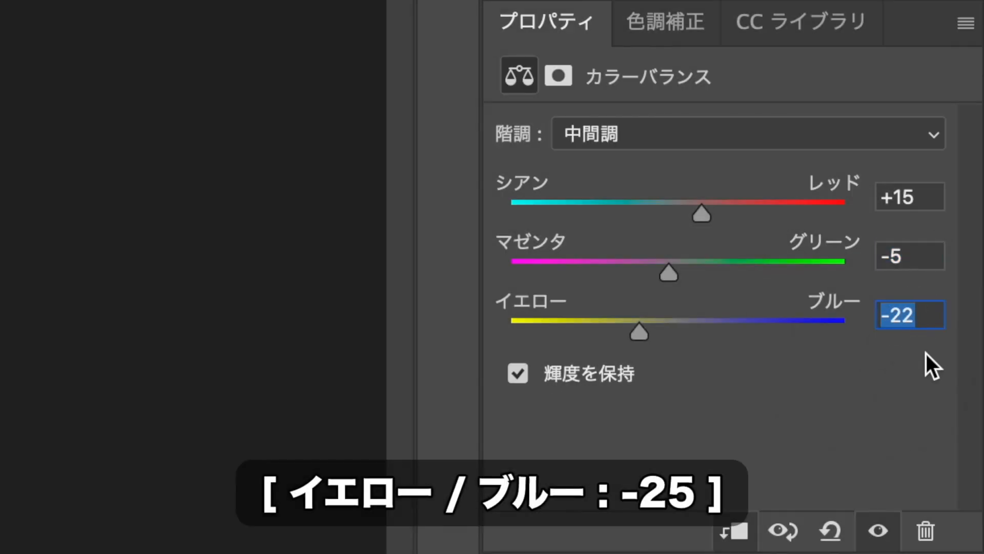
left_click_drag(639, 331, 632, 331)
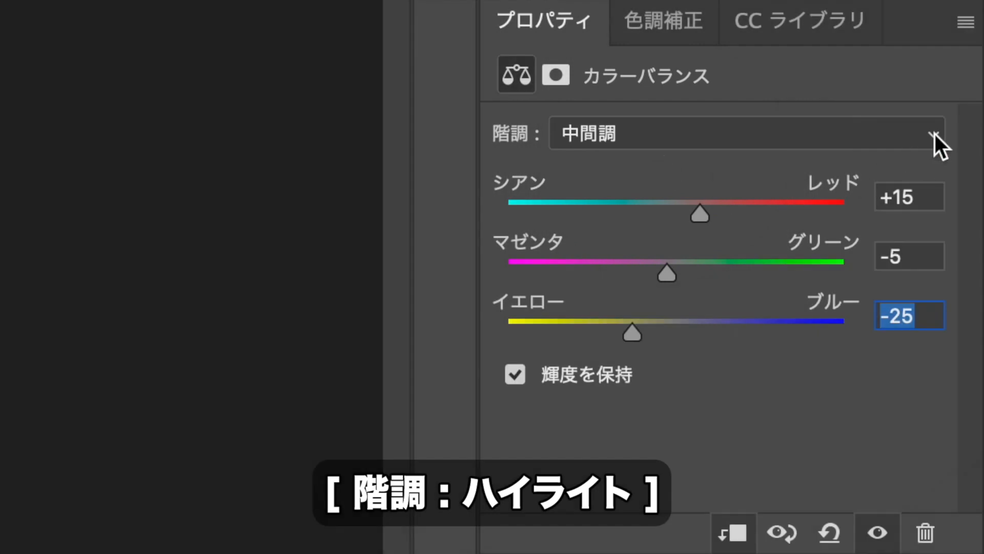
Step: Set Highlights balance to cyan–red +15 and enter the remaining green and blue values
left_click(740, 134)
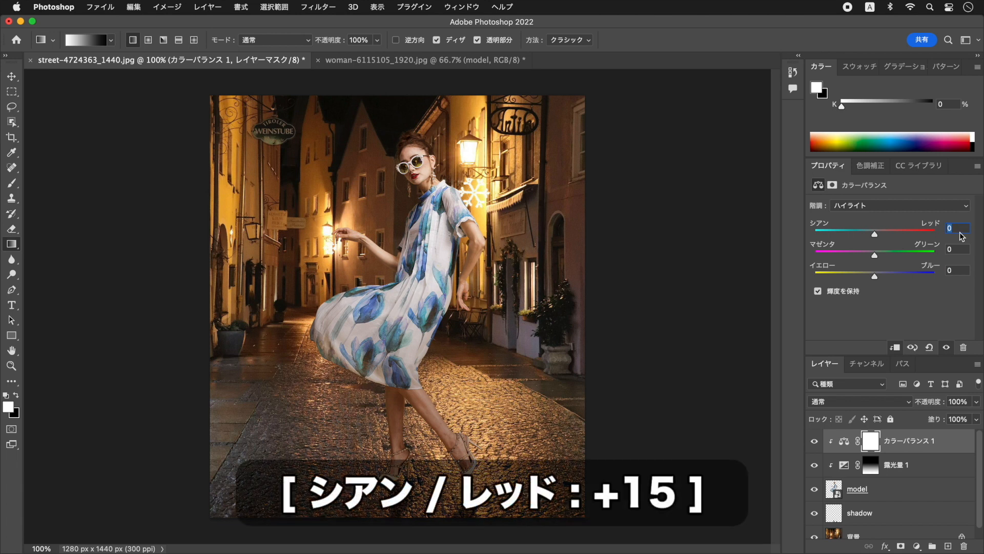
type("+15")
left_click(957, 249)
type("-5")
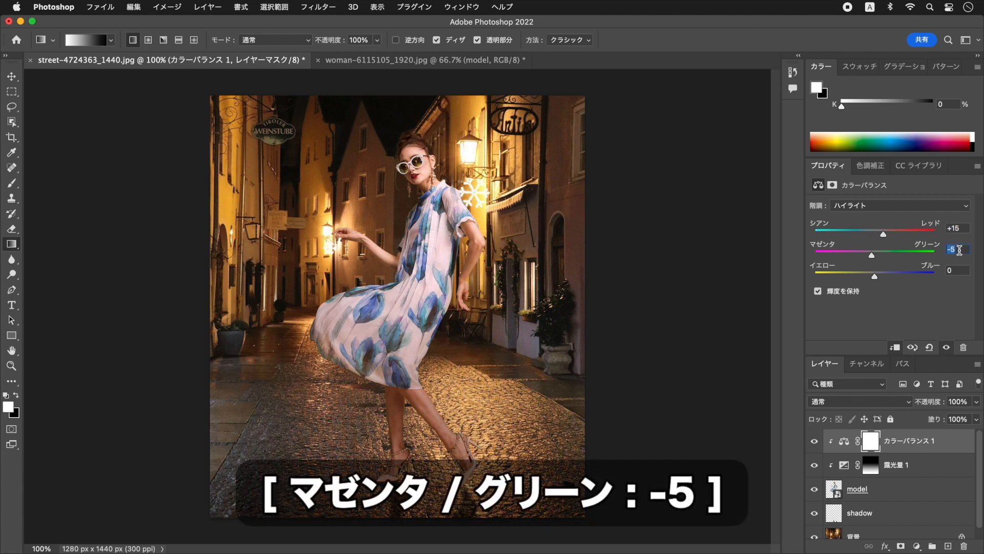
type("-21")
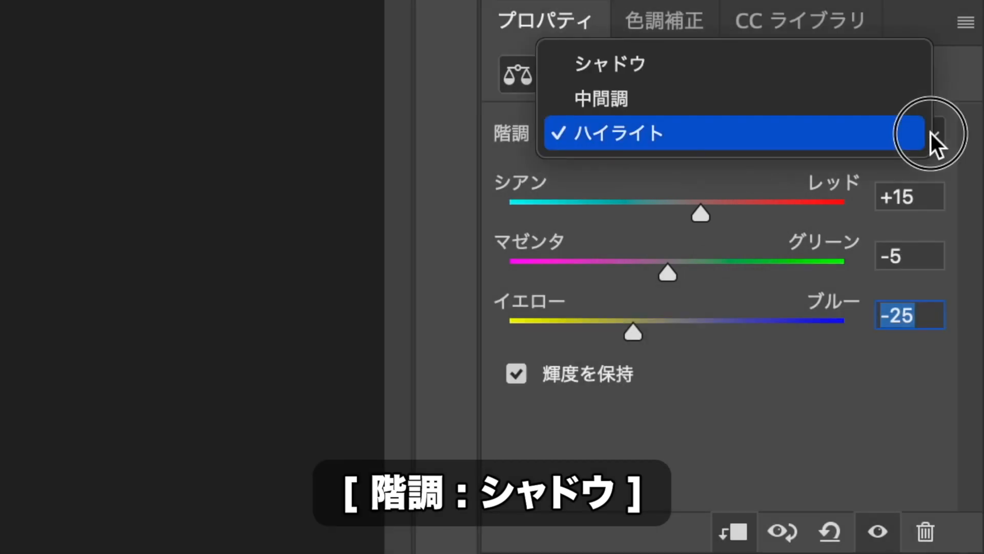
mouse_move(835, 63)
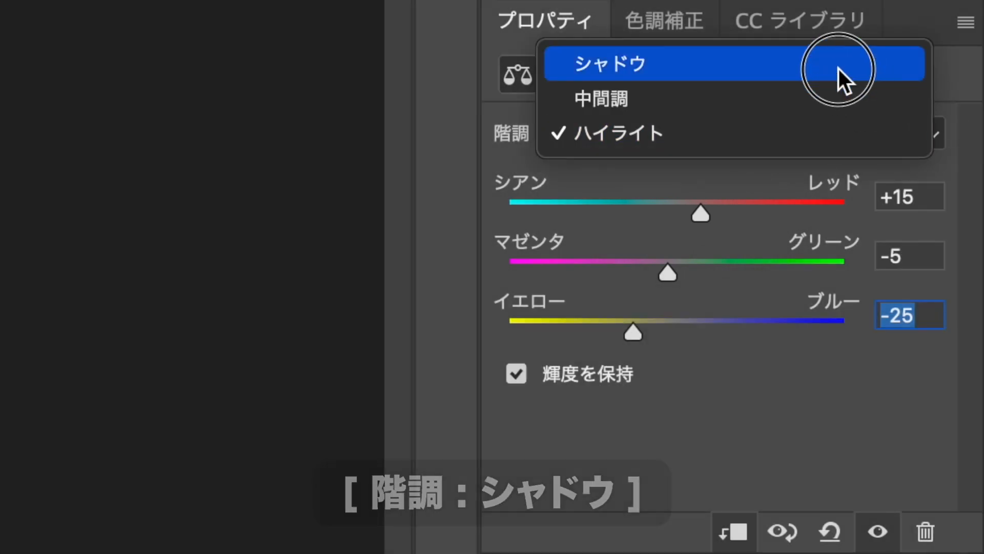
Step: Set Shadows balance to cyan–red -10, magenta–green +5 and yellow–blue +20
left_click(606, 63)
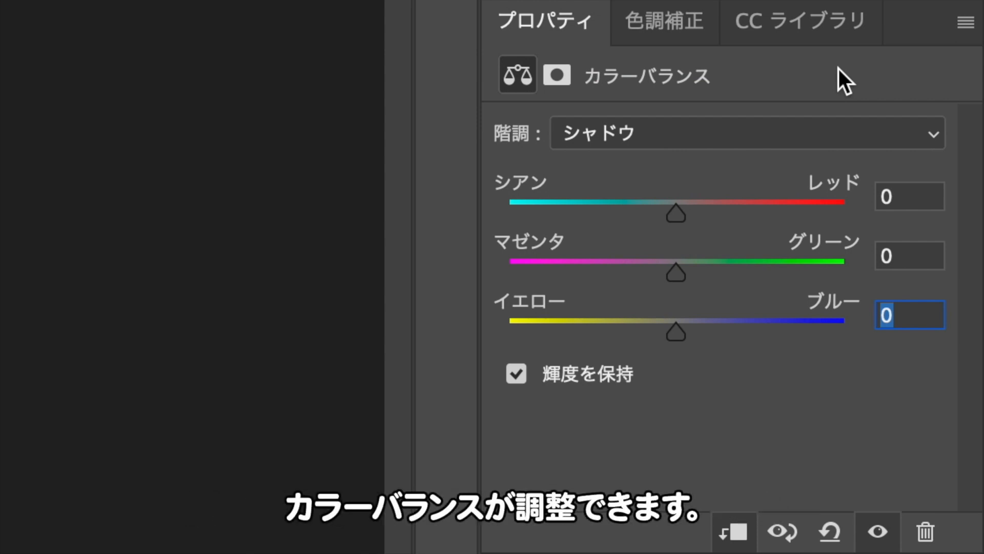
mouse_move(543, 226)
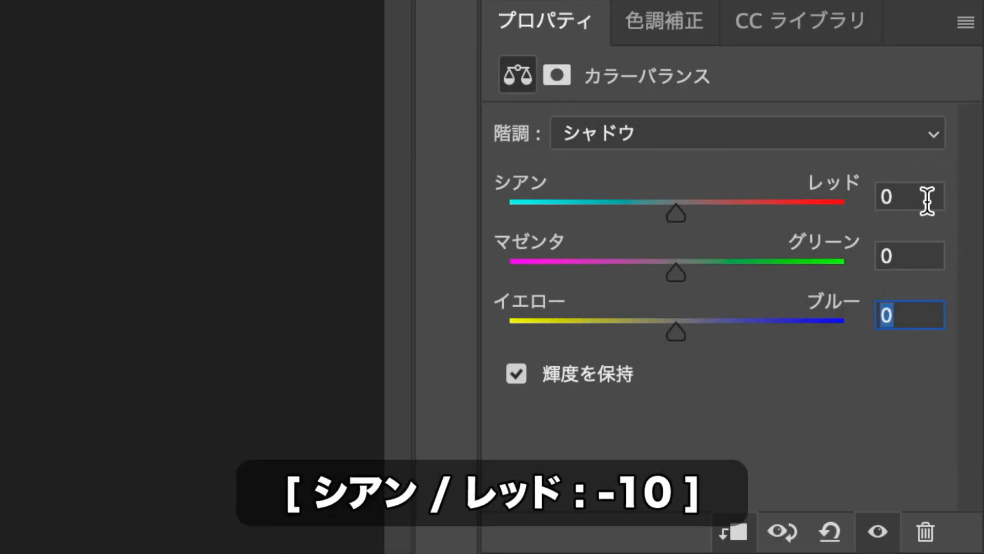
type("-10")
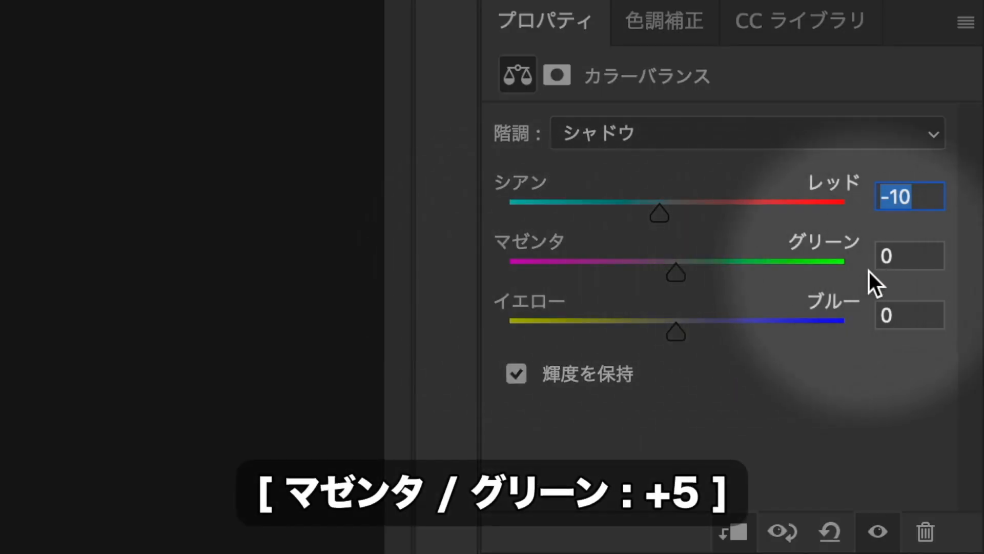
left_click(910, 255)
type("+5")
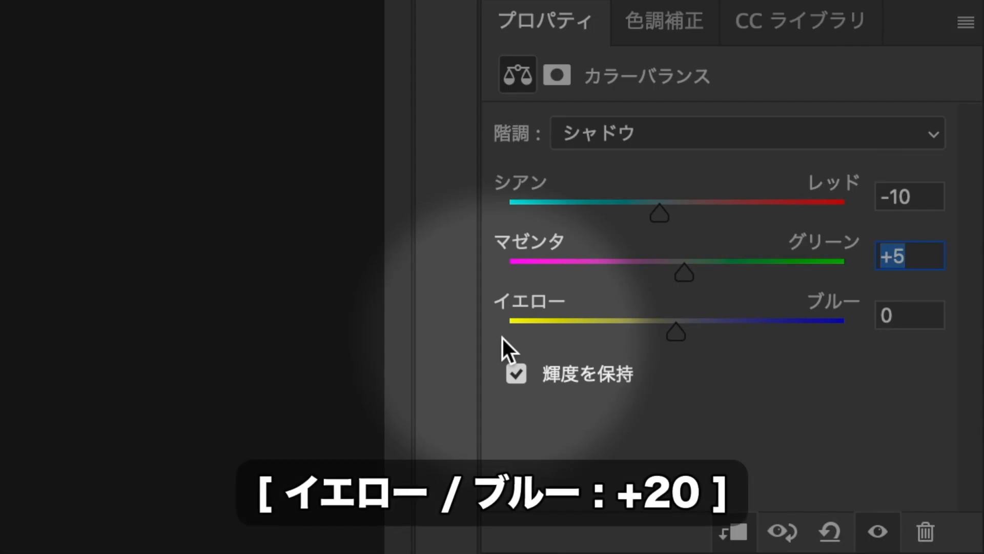
left_click(910, 314)
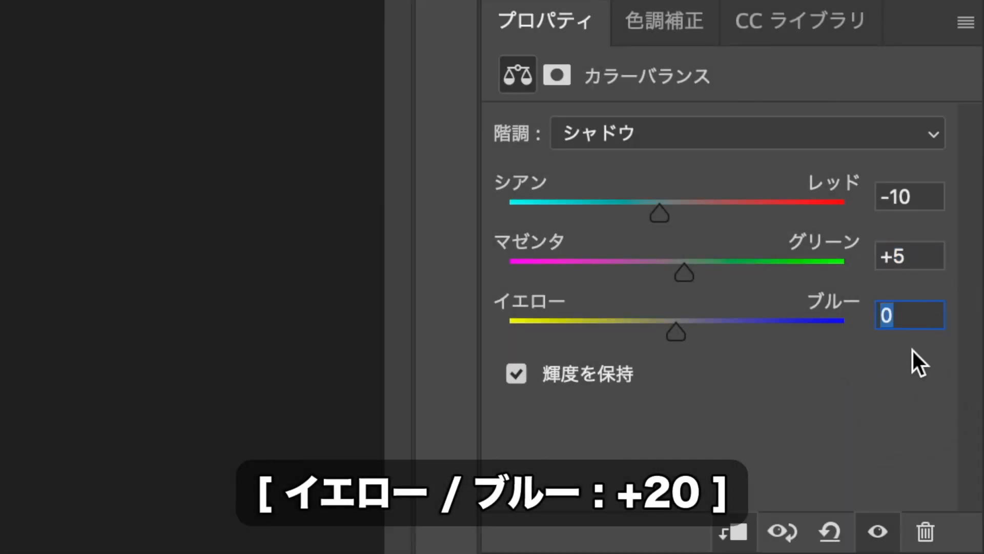
type("20")
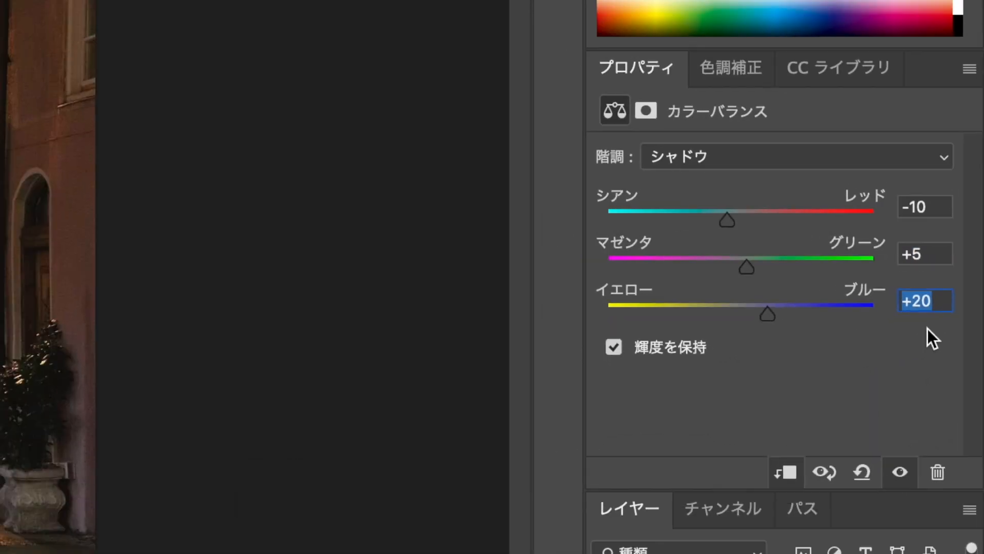